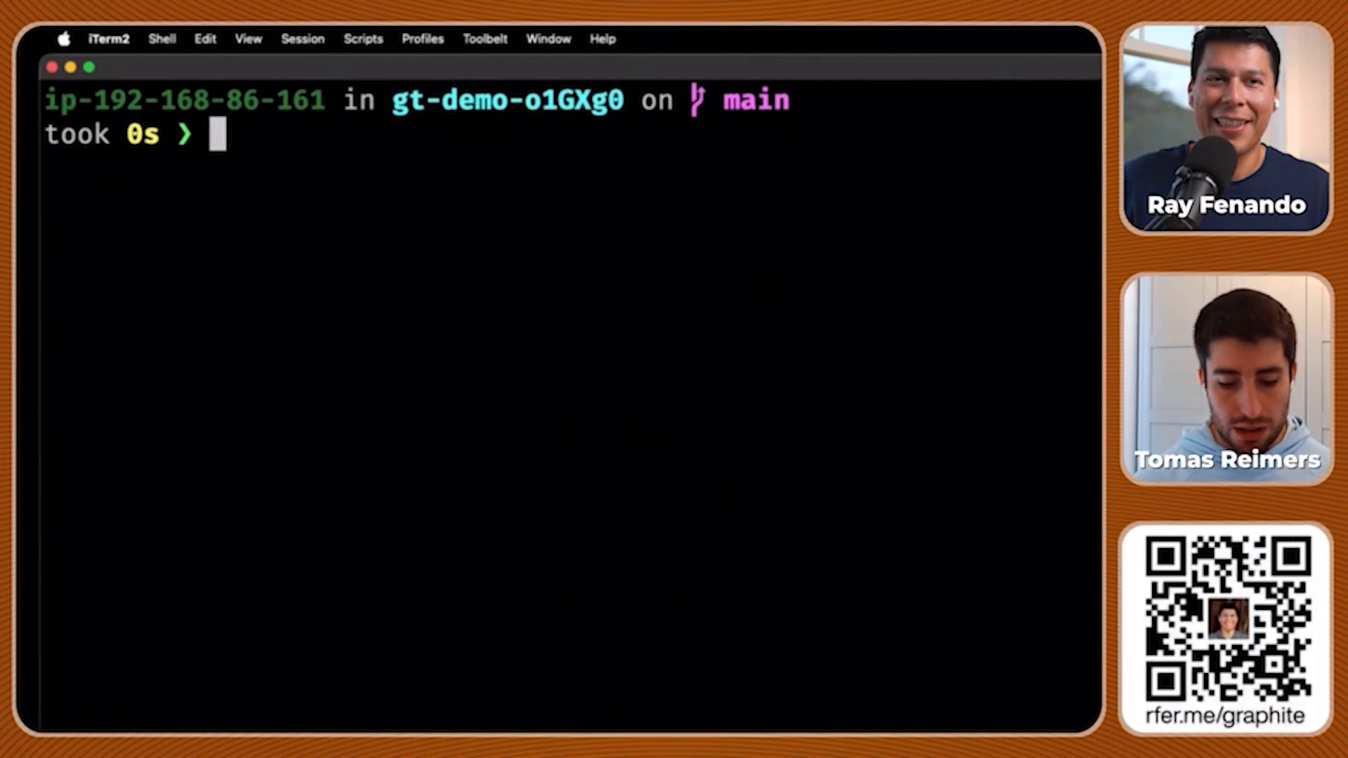
List the repo files, confirm a clean working tree, show local branches, and display the gt stack tree
text(ls)
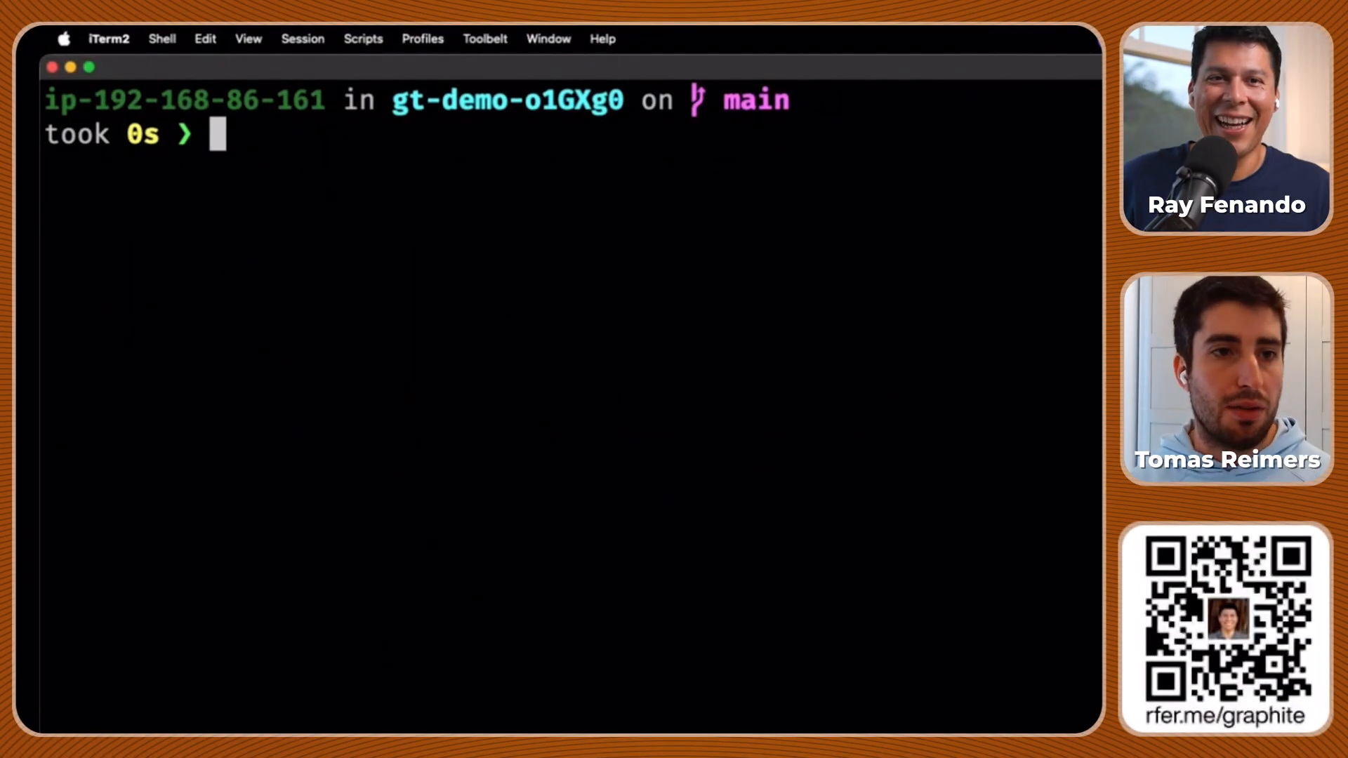
text(ls)
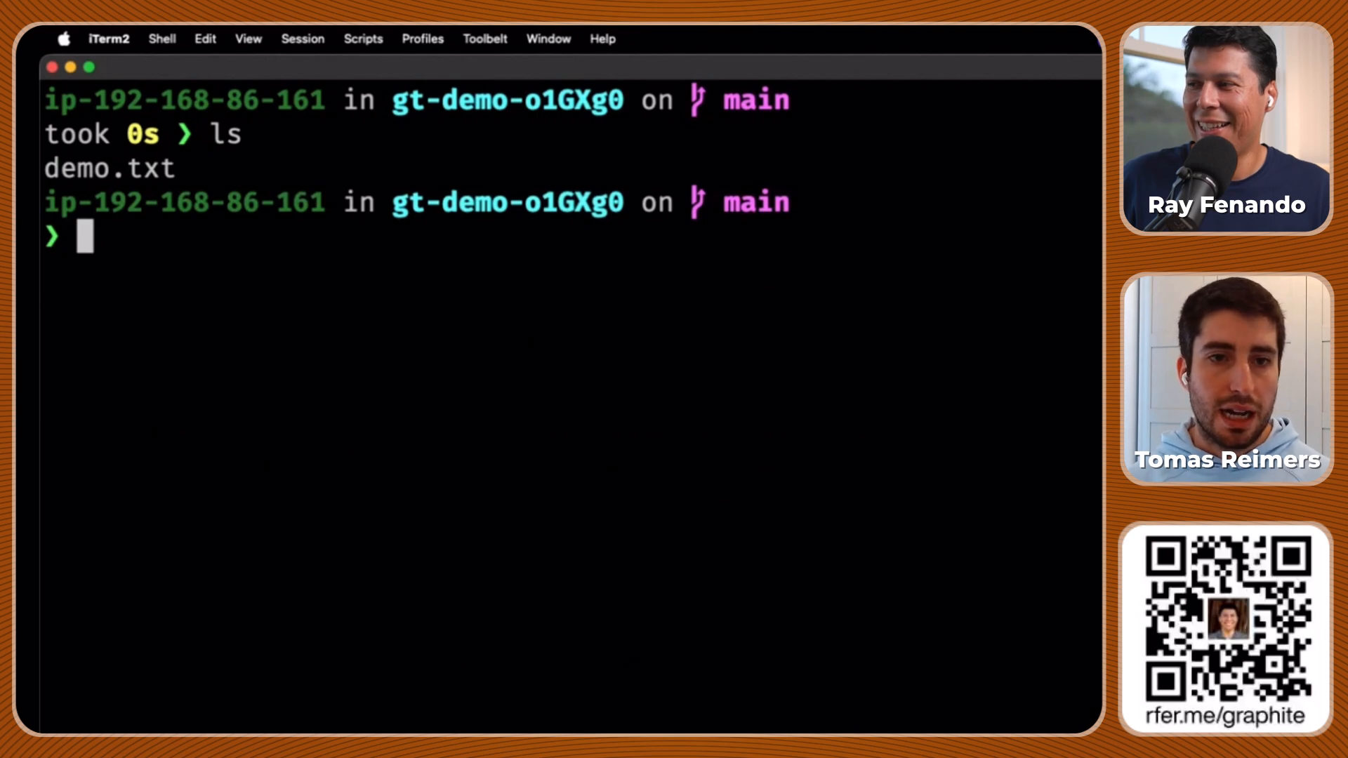
text(git status)
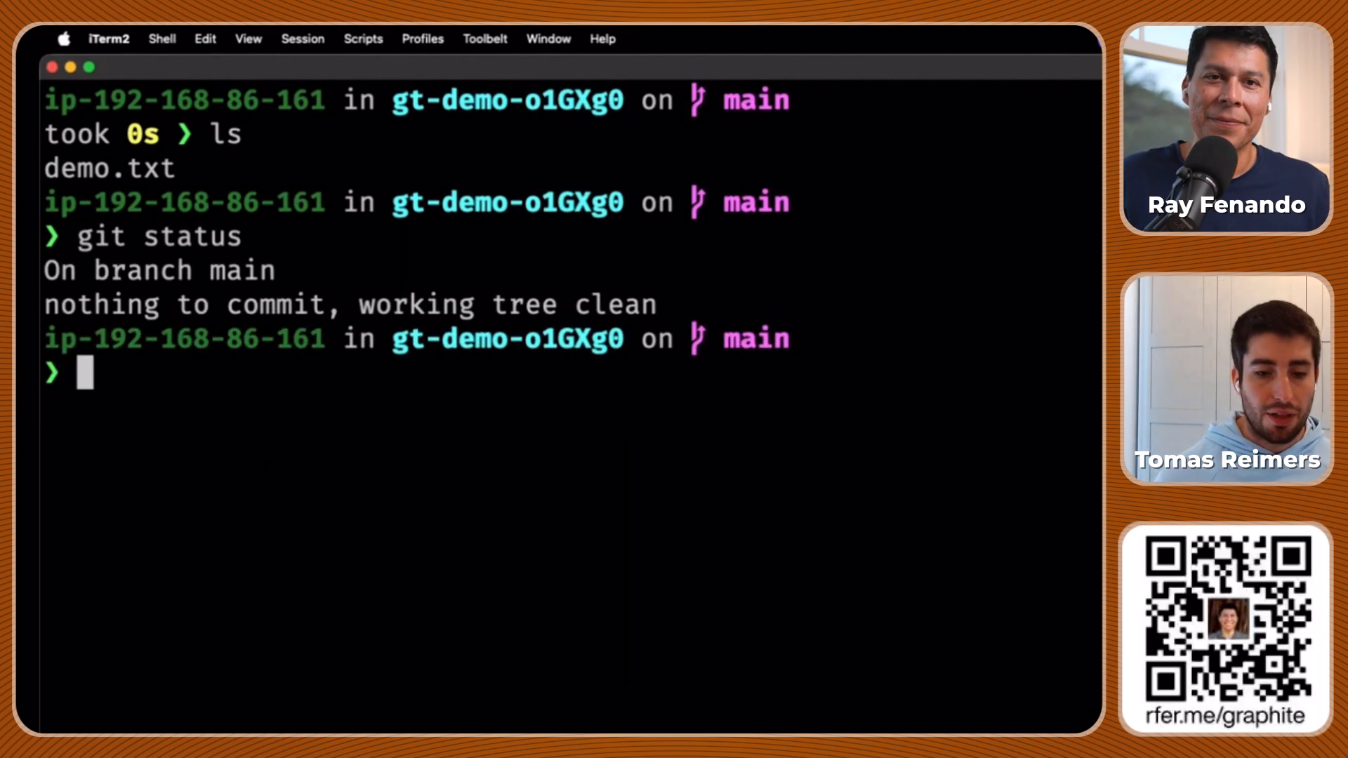
text(git branch)
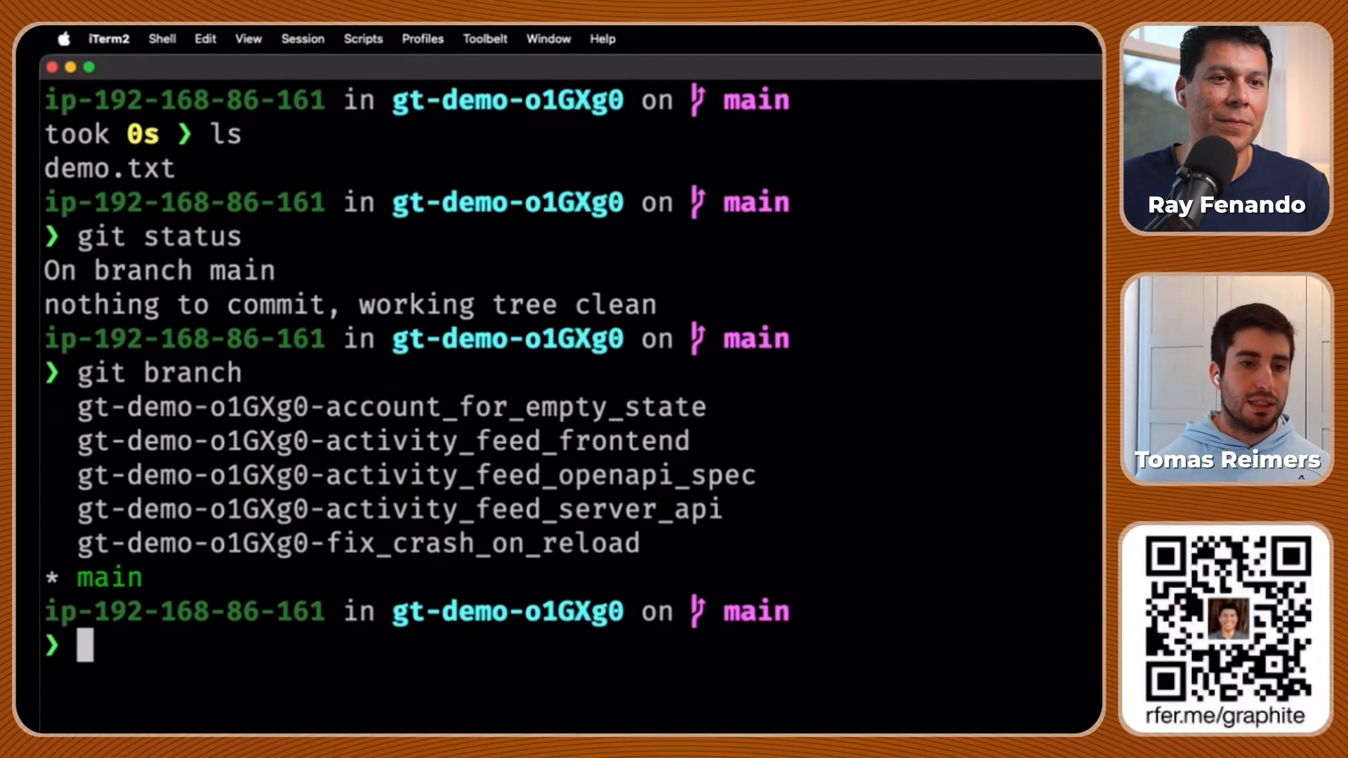
text(gt)
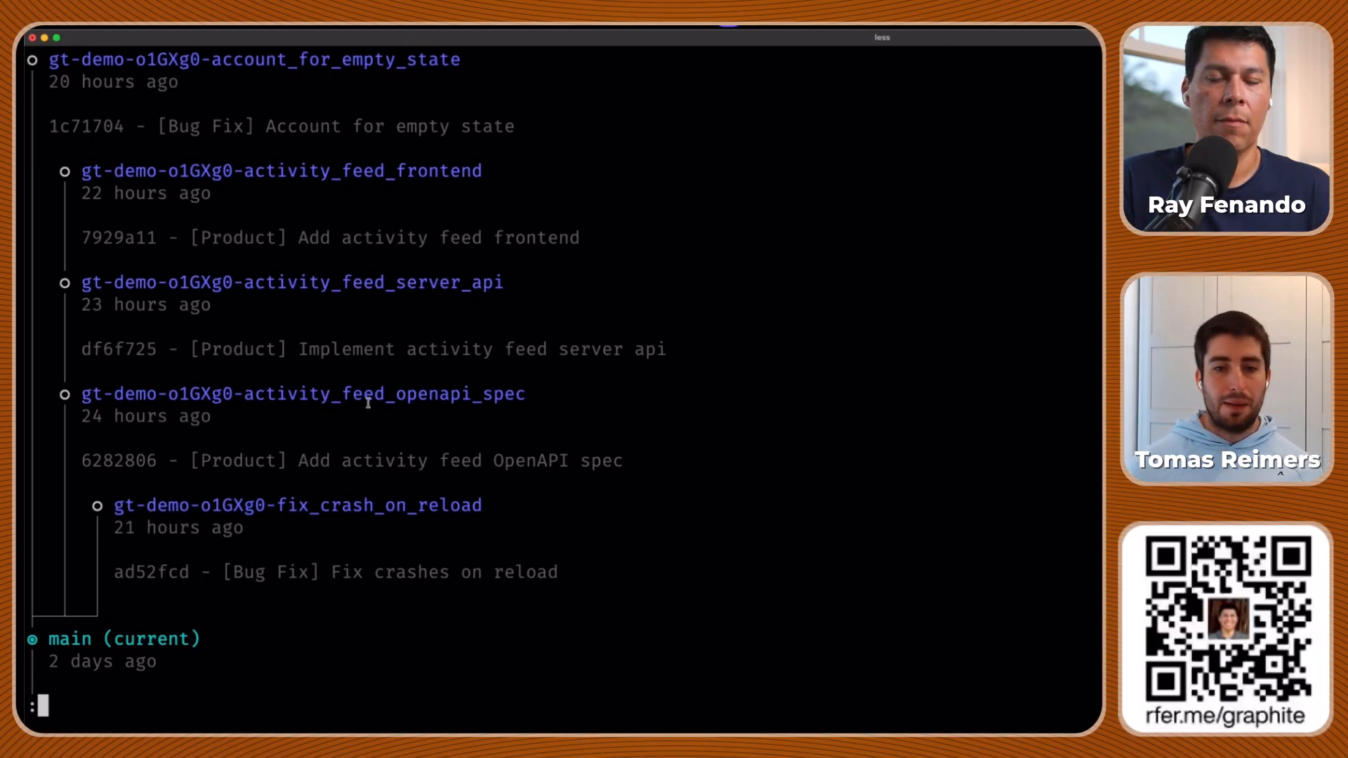
Scroll the gt log output showing five feature branches stacked above main
scroll(down, 3)
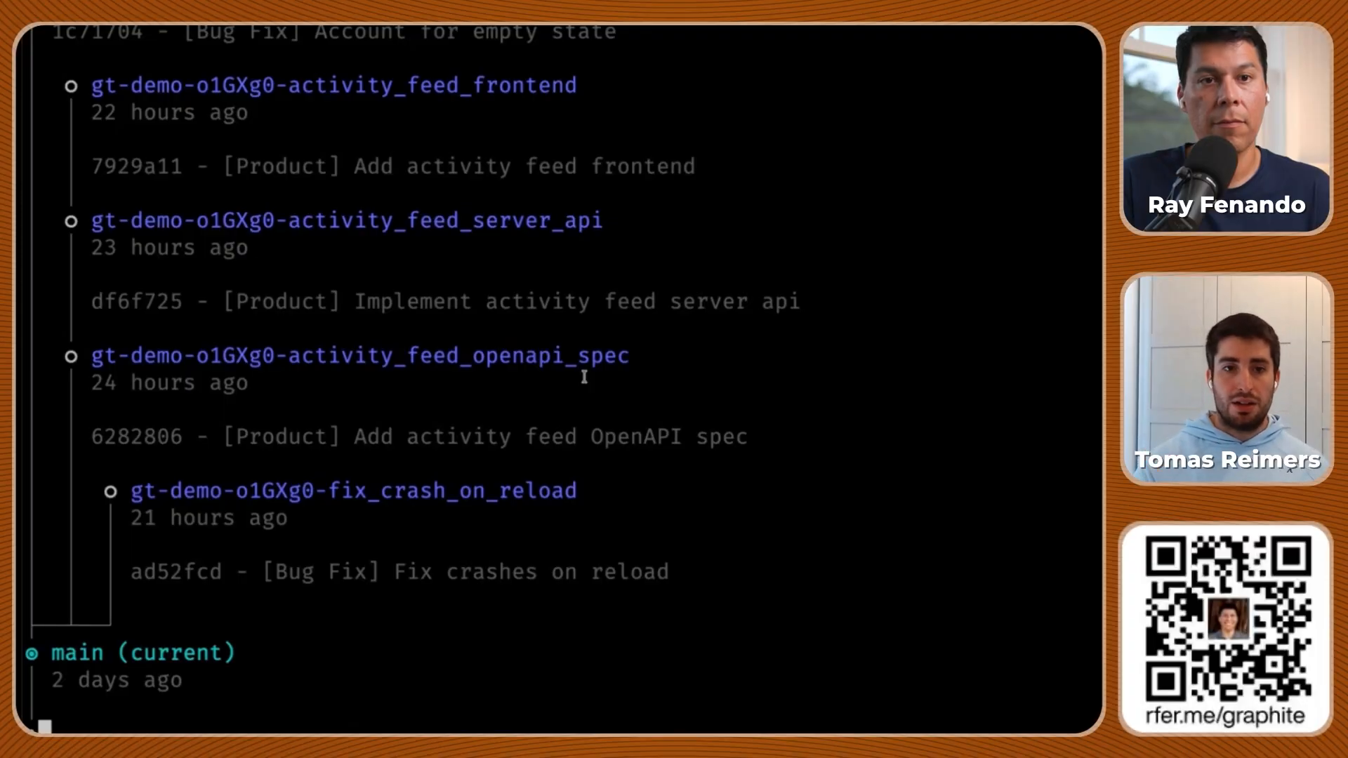
mouse_move(511, 214)
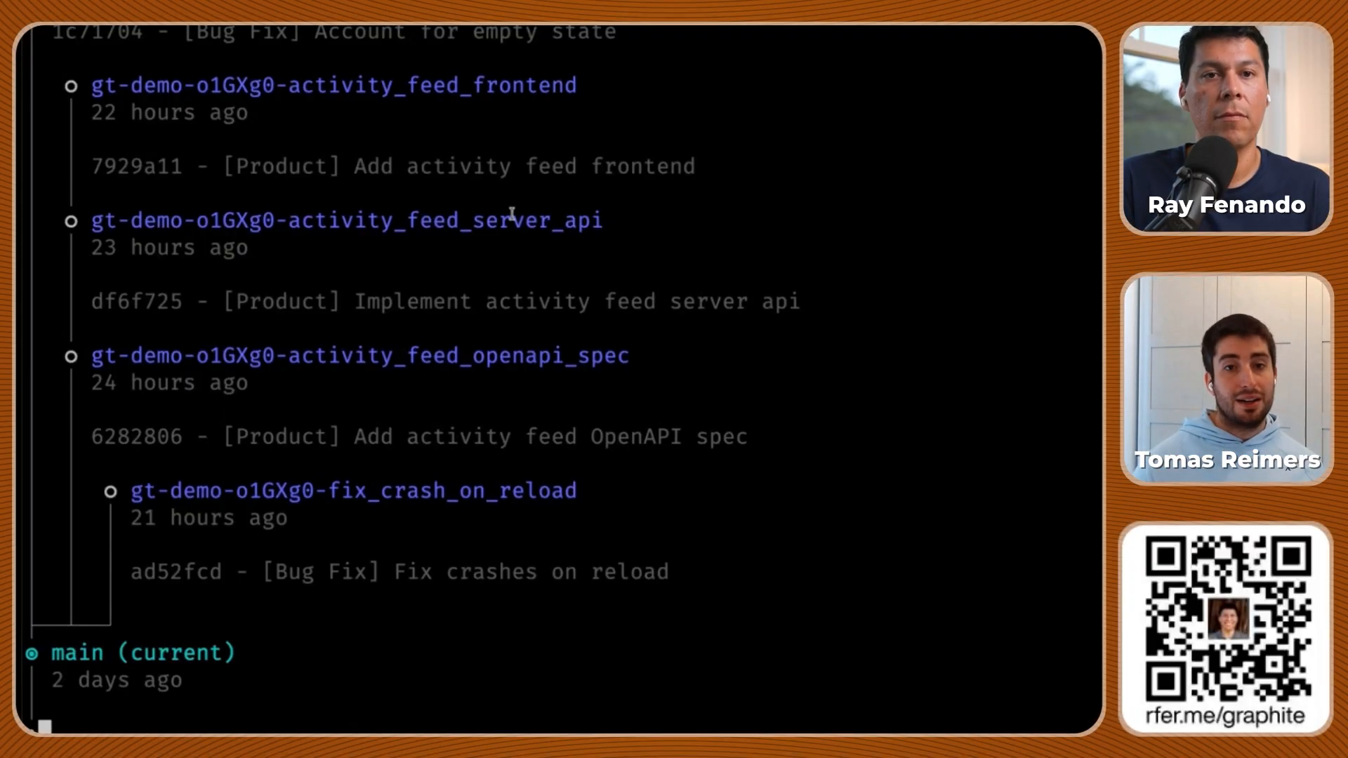
Open the gt-demo repo in Cursor beside iTerm2, with demo.txt listed
double_click(334, 85)
text(cursor .)
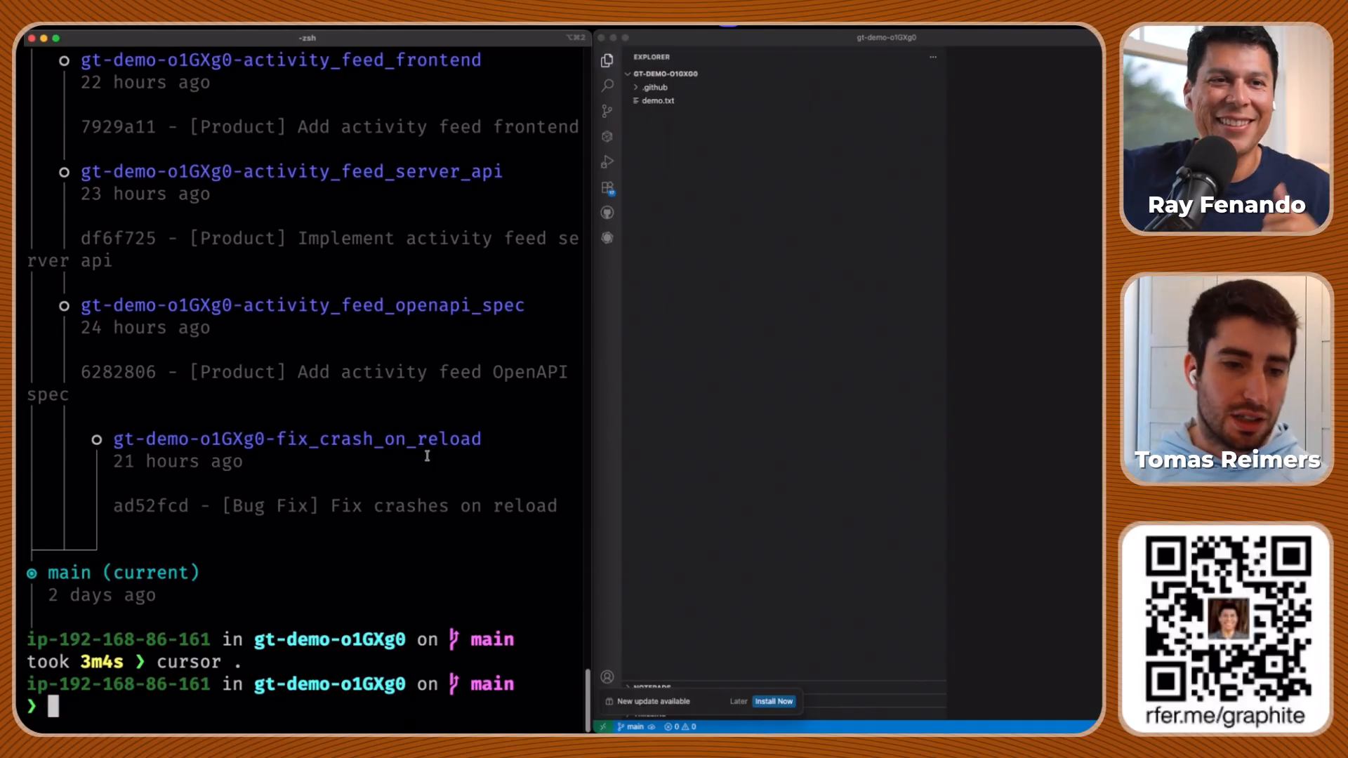
Check out activity_feed_openapi_spec, view openapi.yml, and move up to the server API branch
text(git)
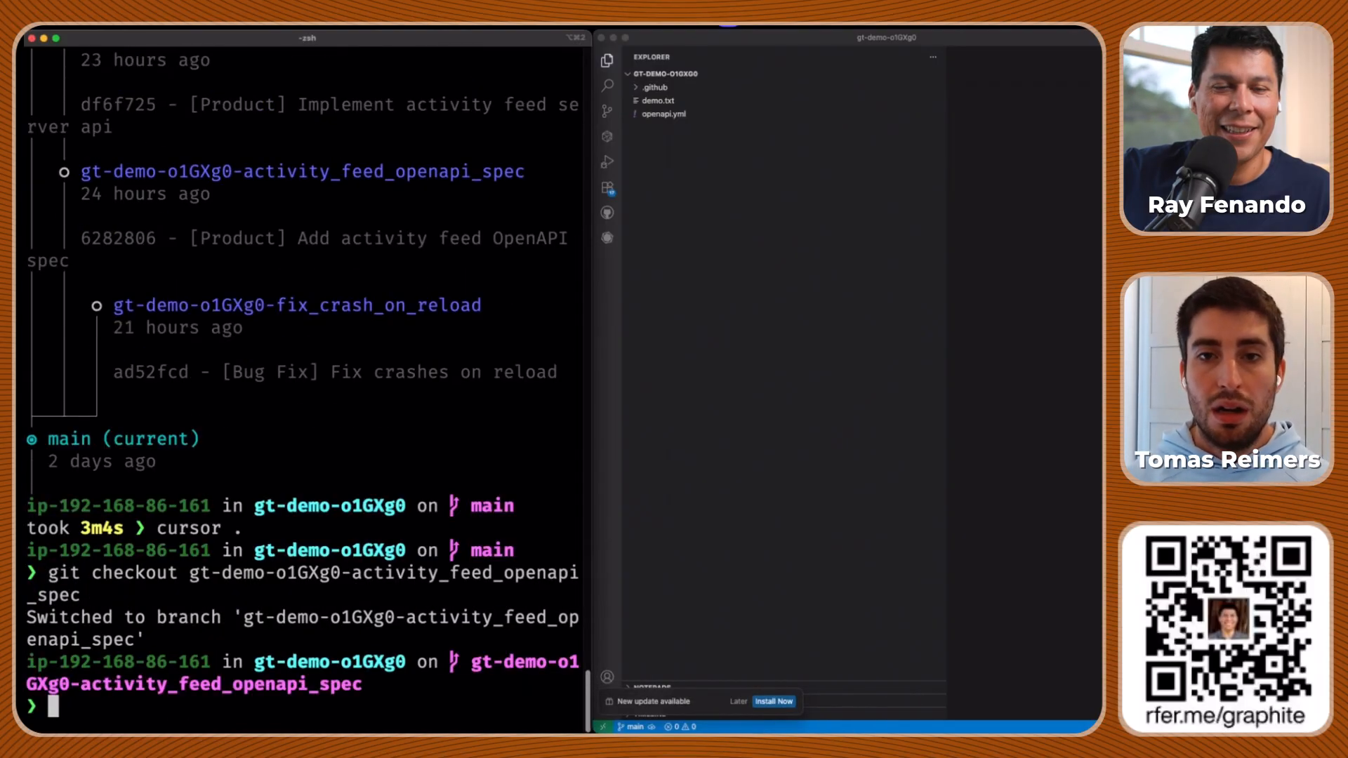
click(662, 114)
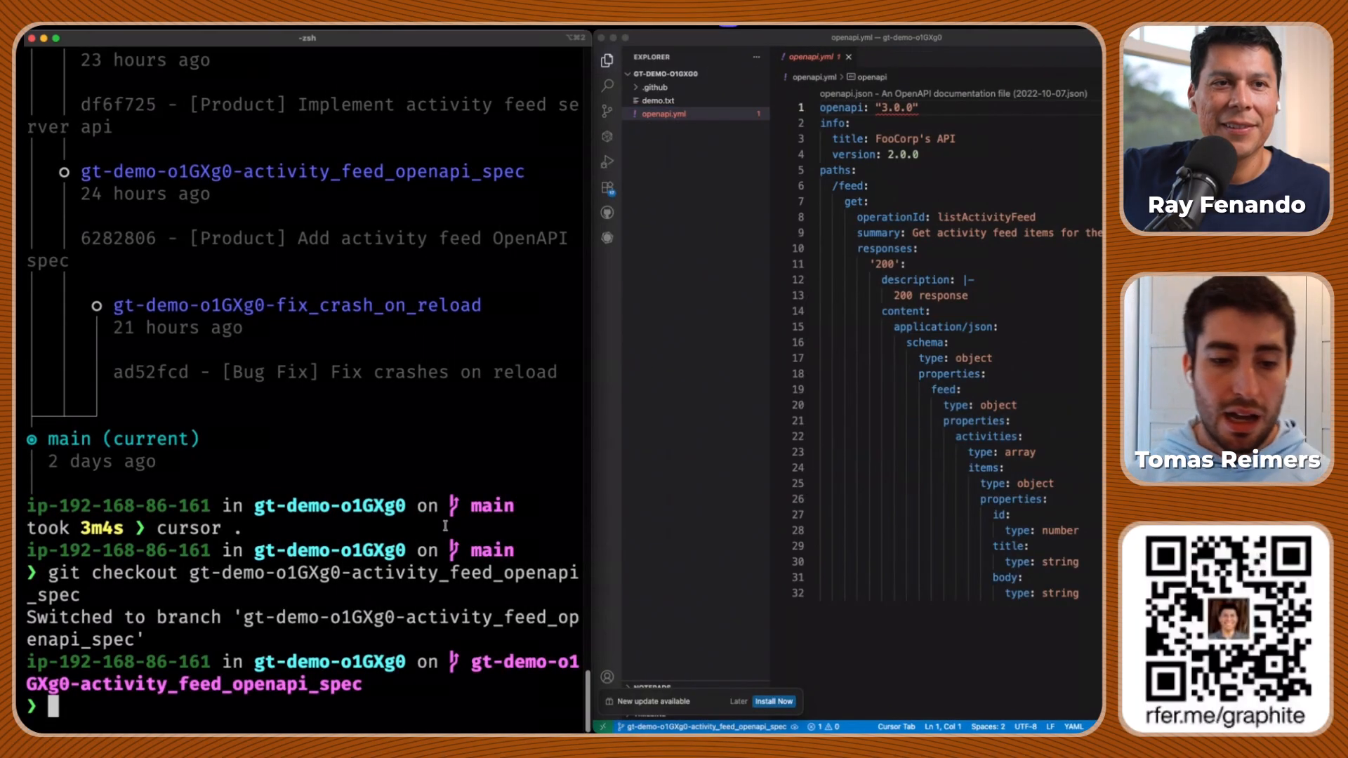
text(gt up)
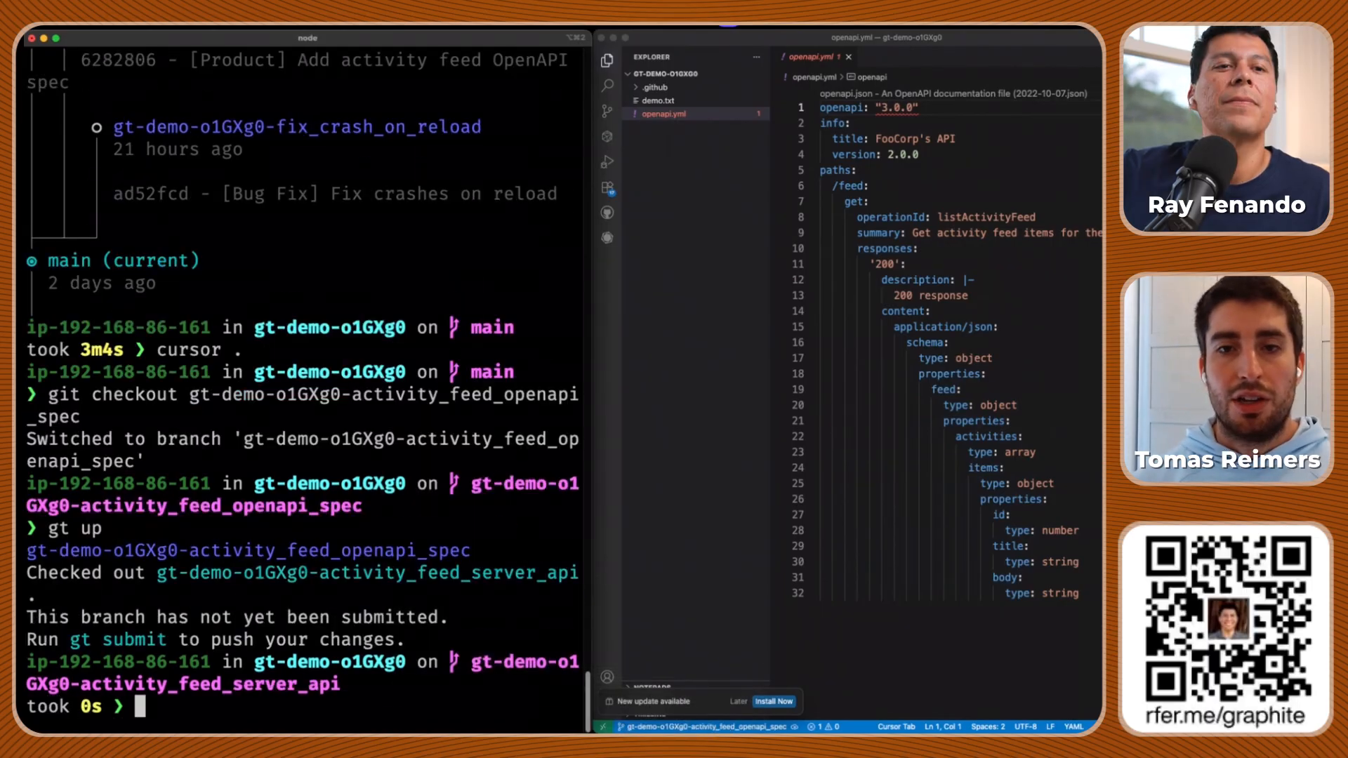
View frontend.tsx in Cursor and print the short Graphite stack log
click(662, 127)
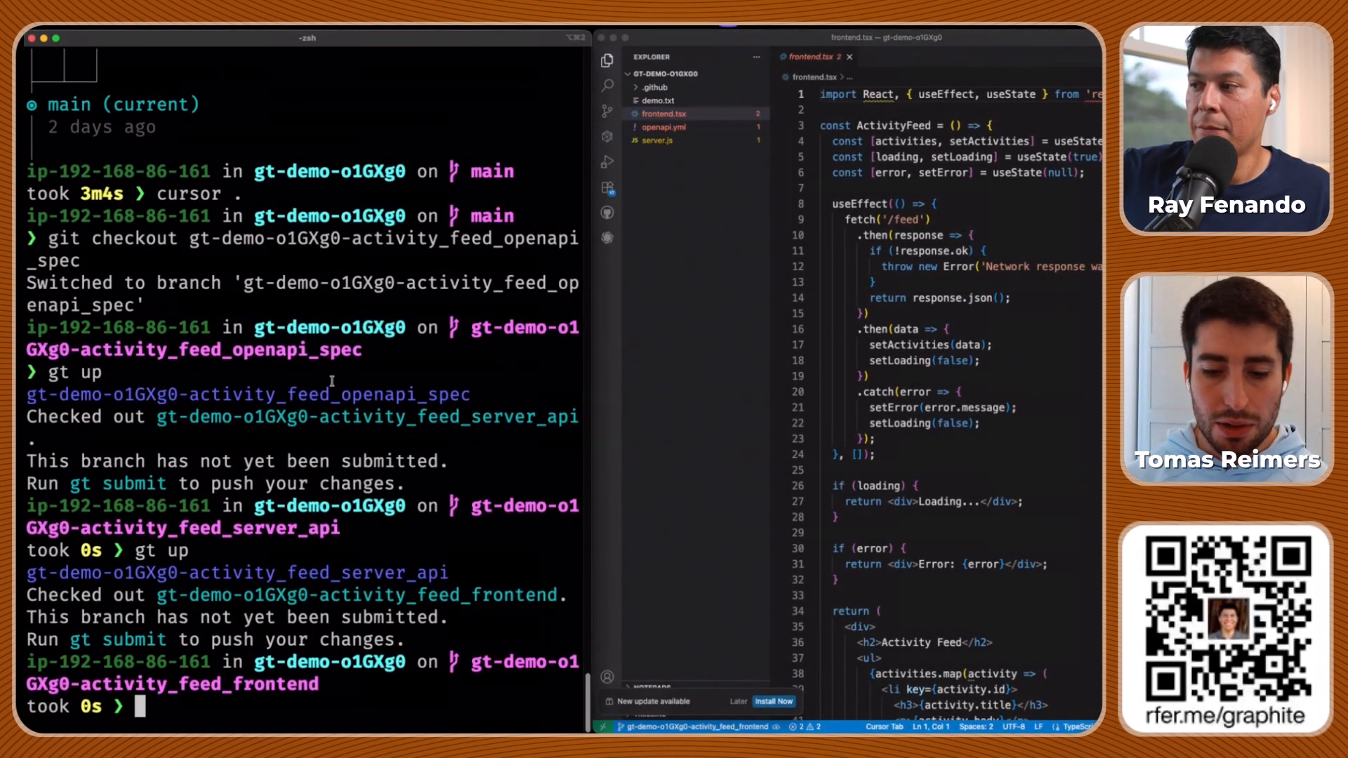
text(gt log)
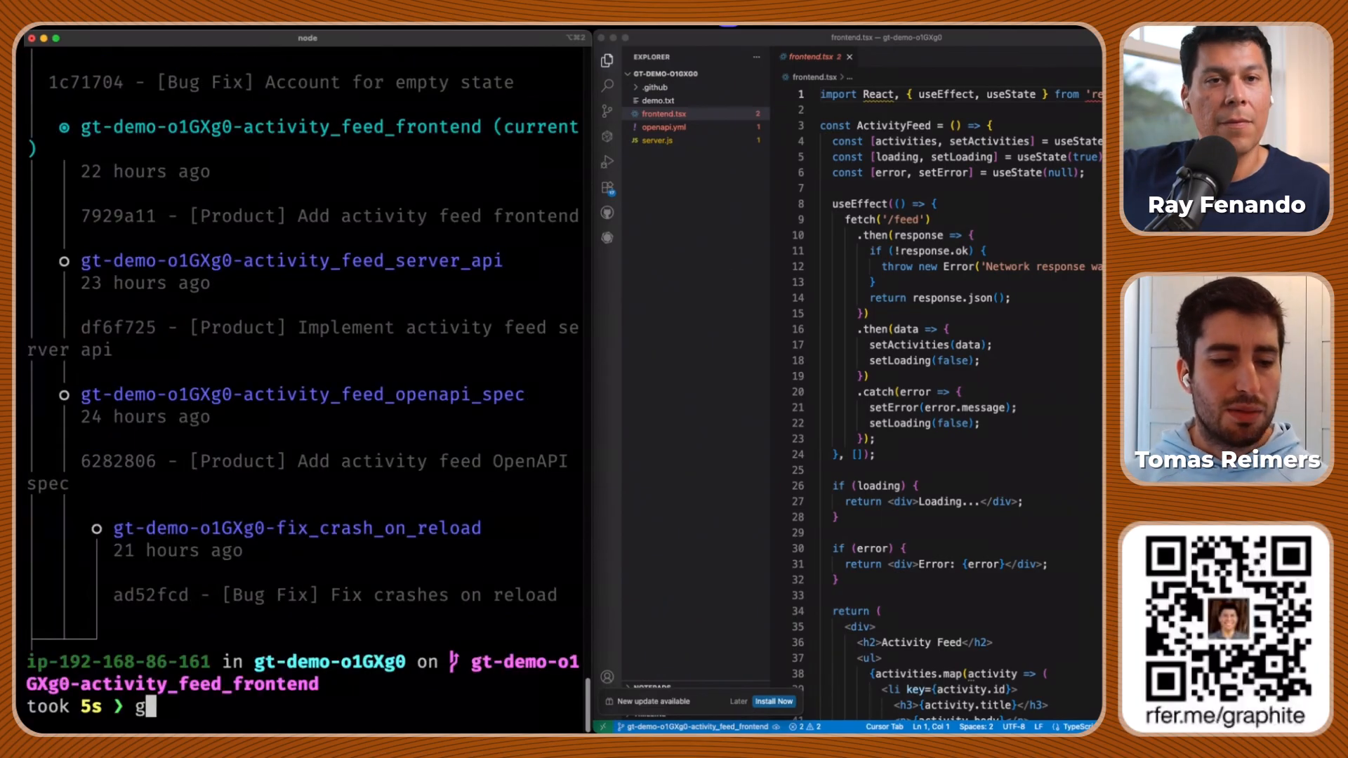
text(t log short)
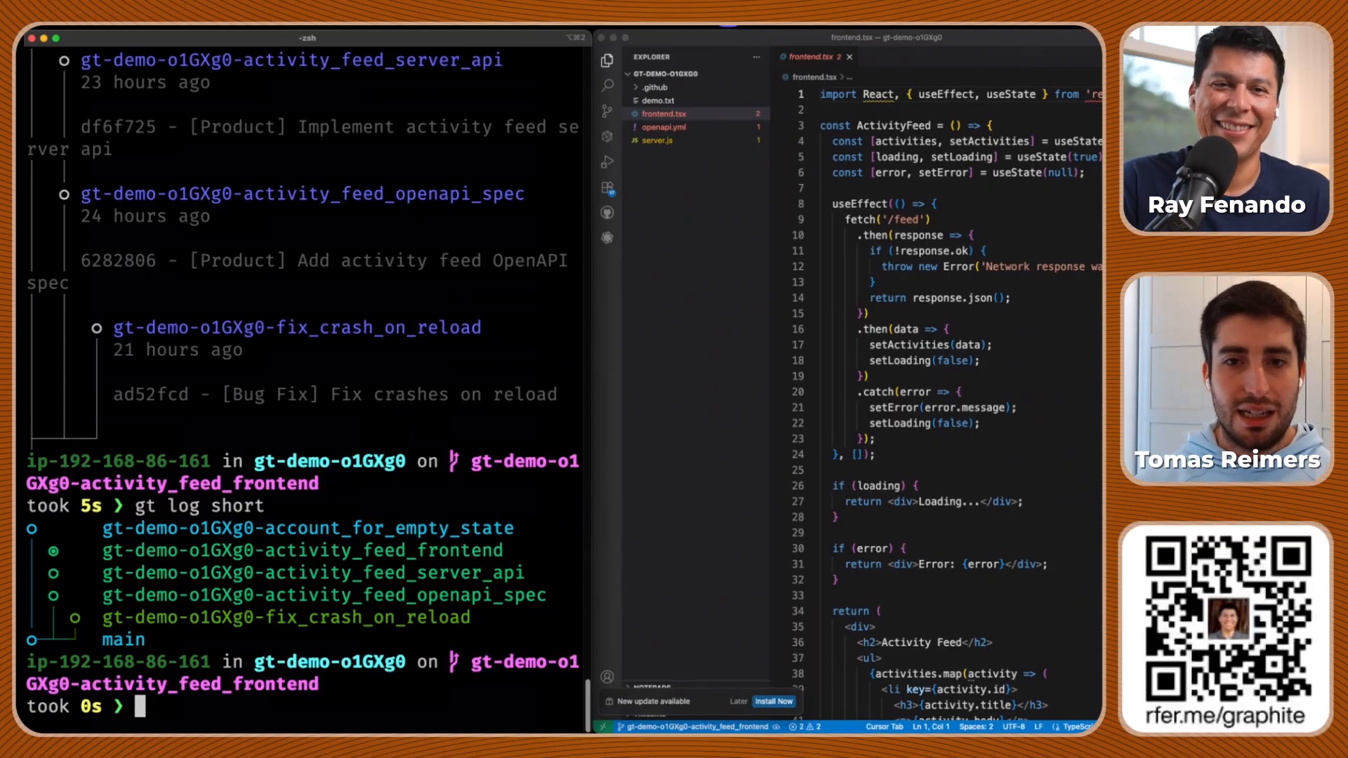
Create an empty icons.tsx and run gt create with message "feat: add icons"
text(touch icons)
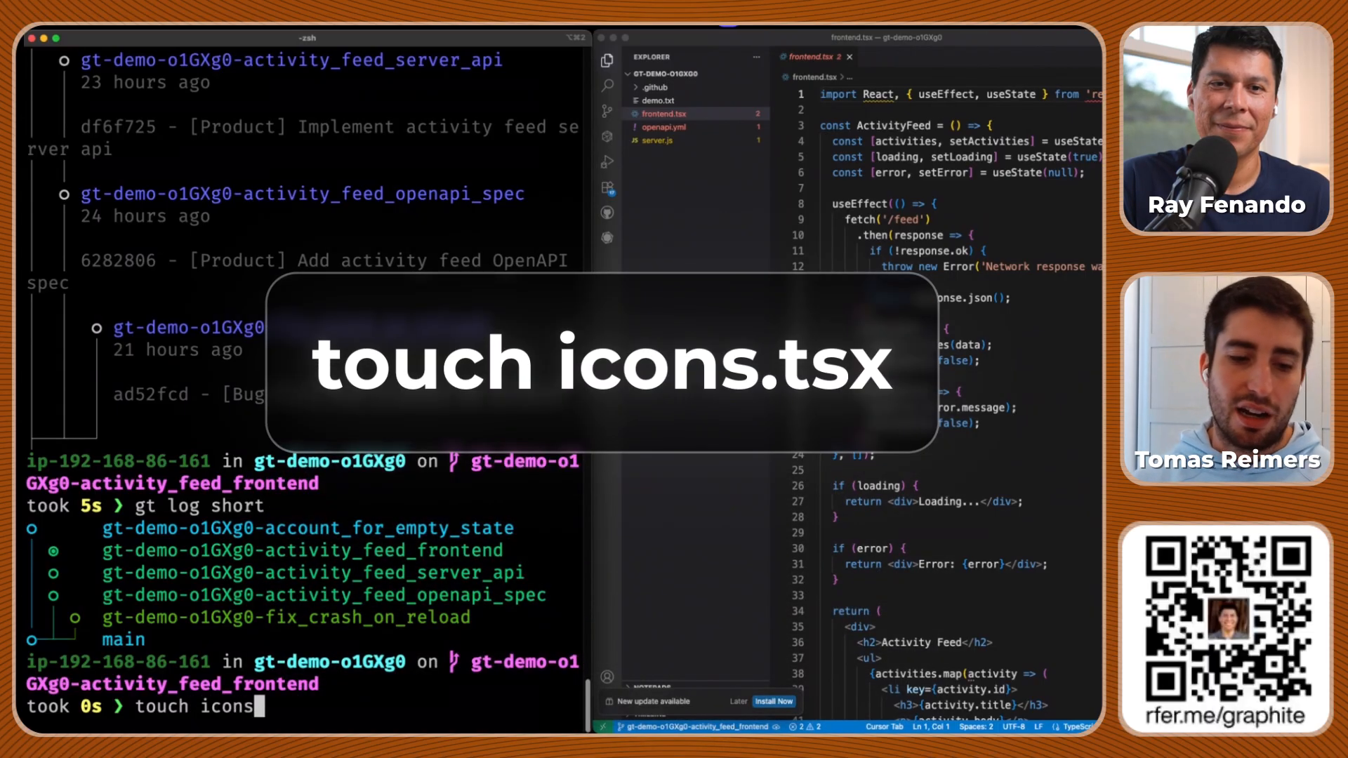
text(.tsx)
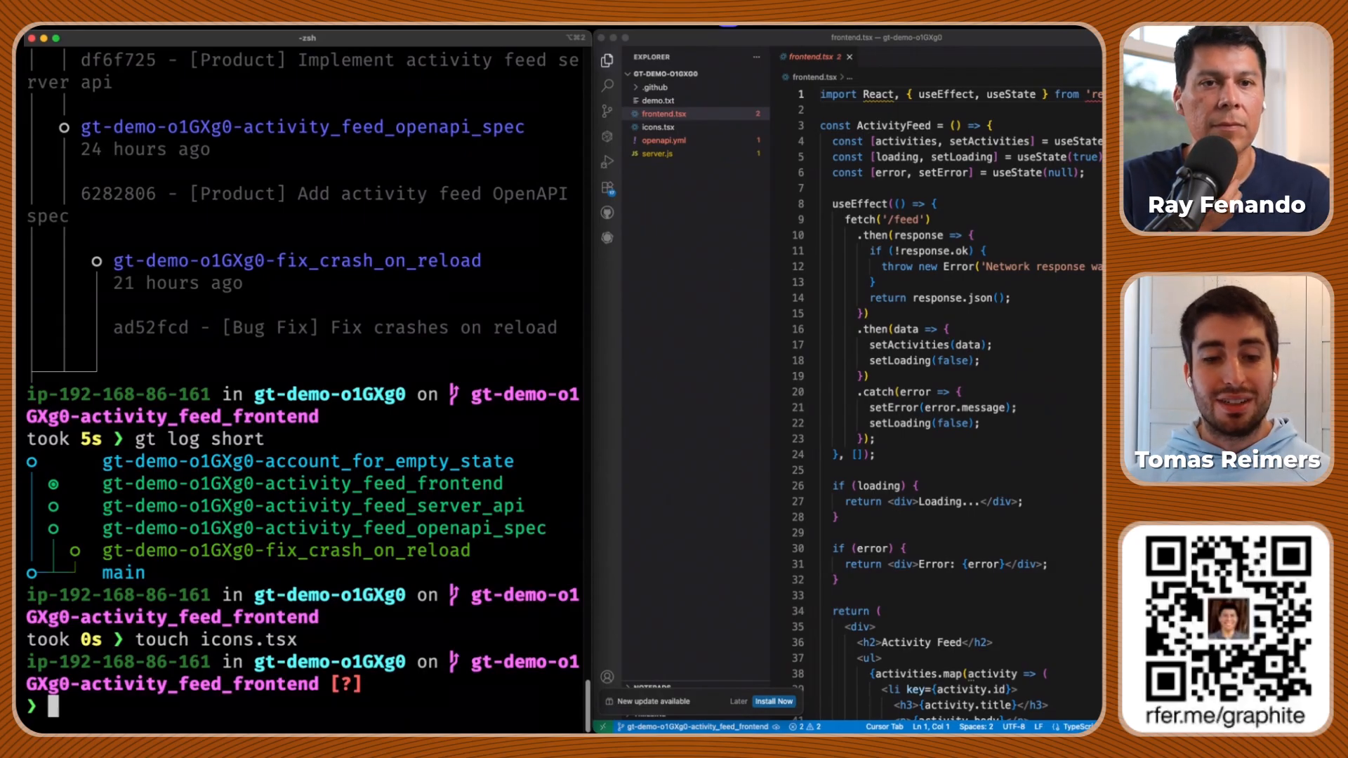
text(gt create)
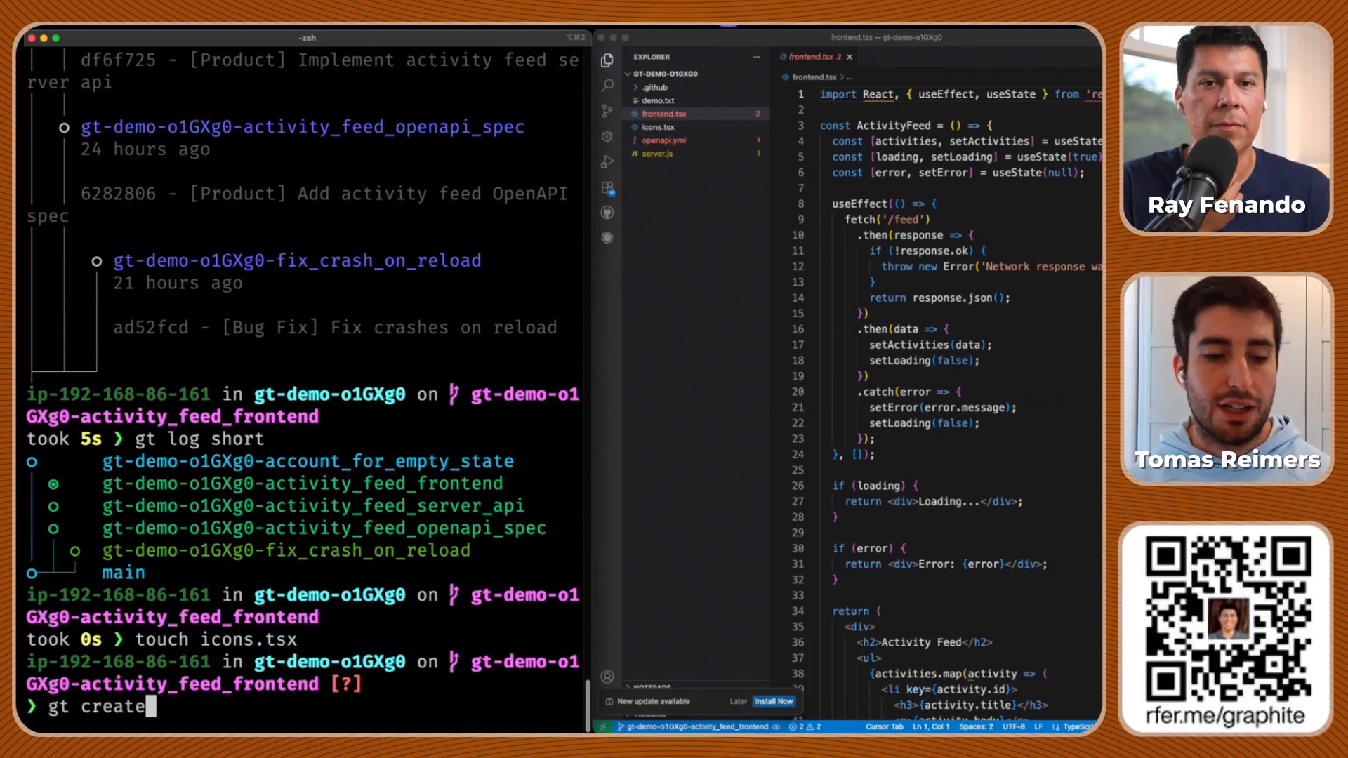
text(-m "add)
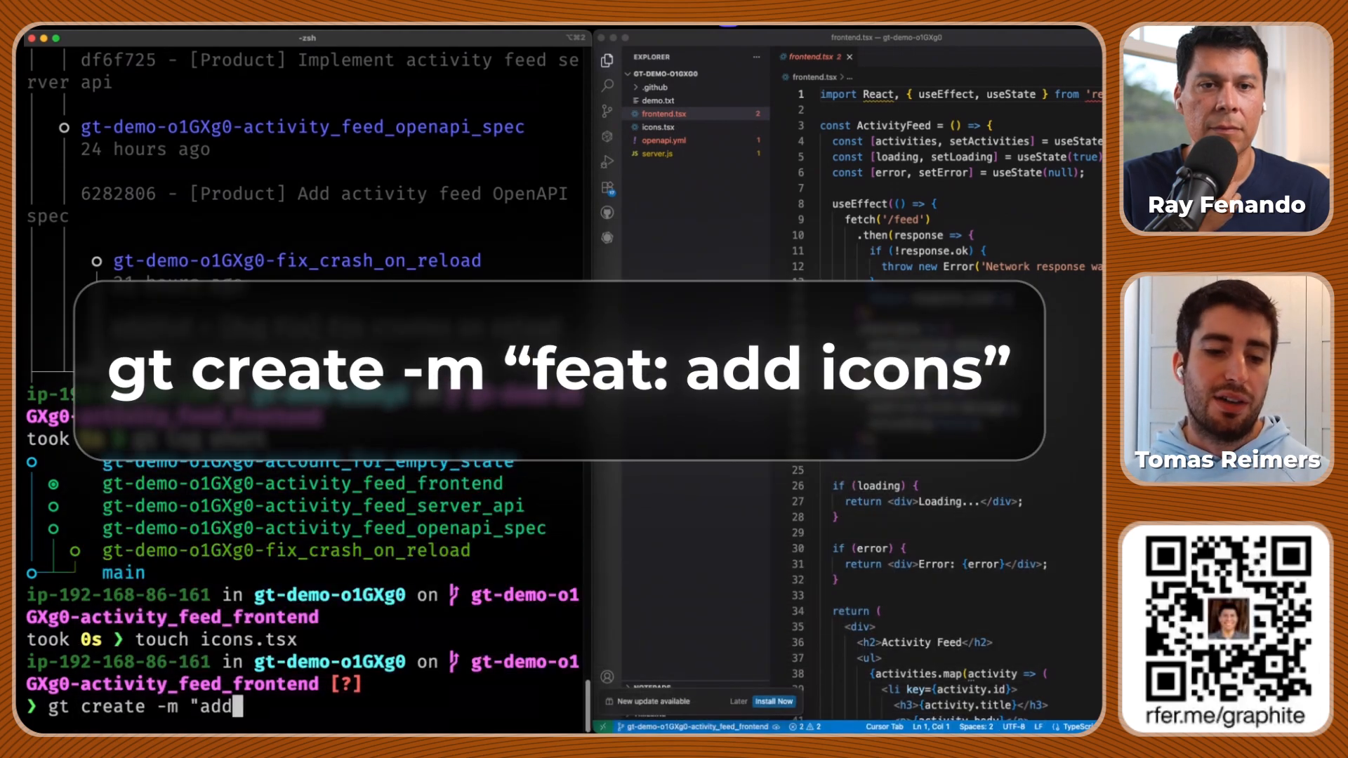
text(feat:)
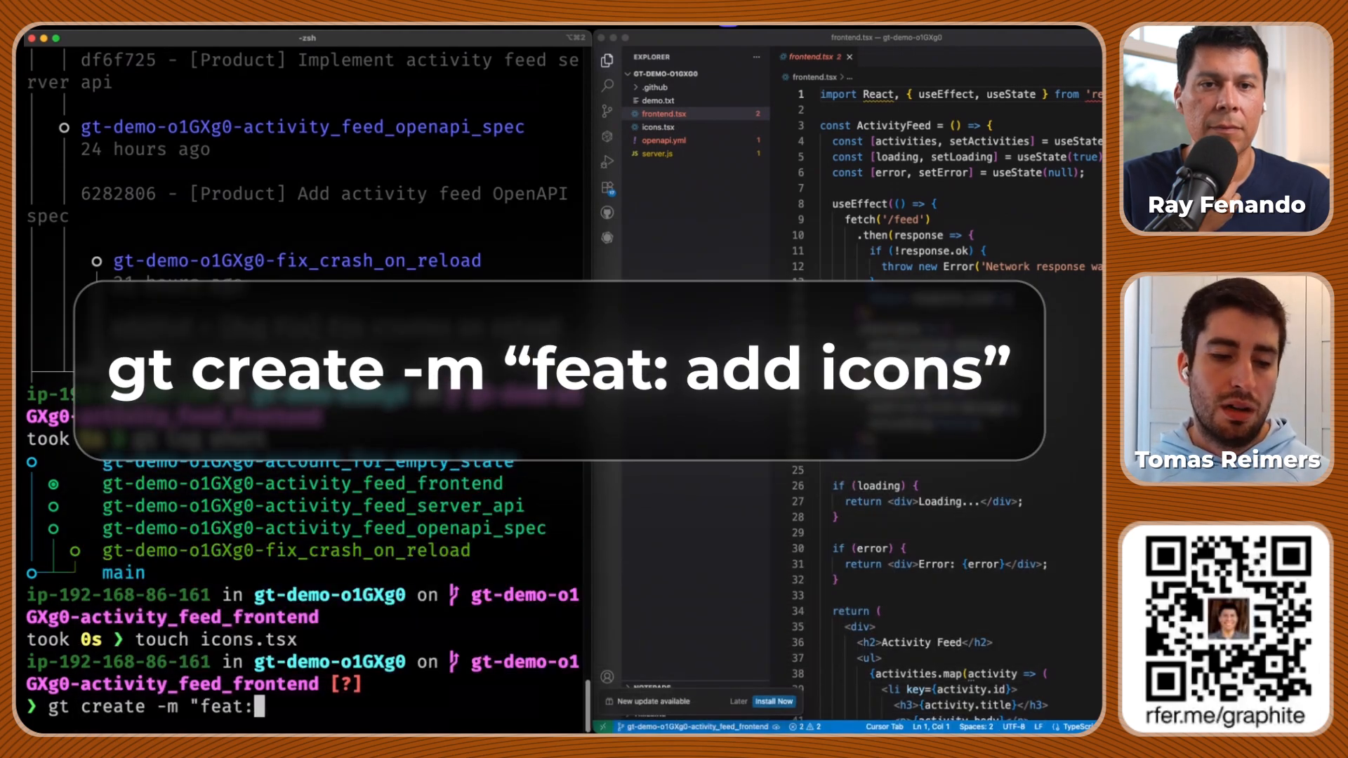
text(add icons")
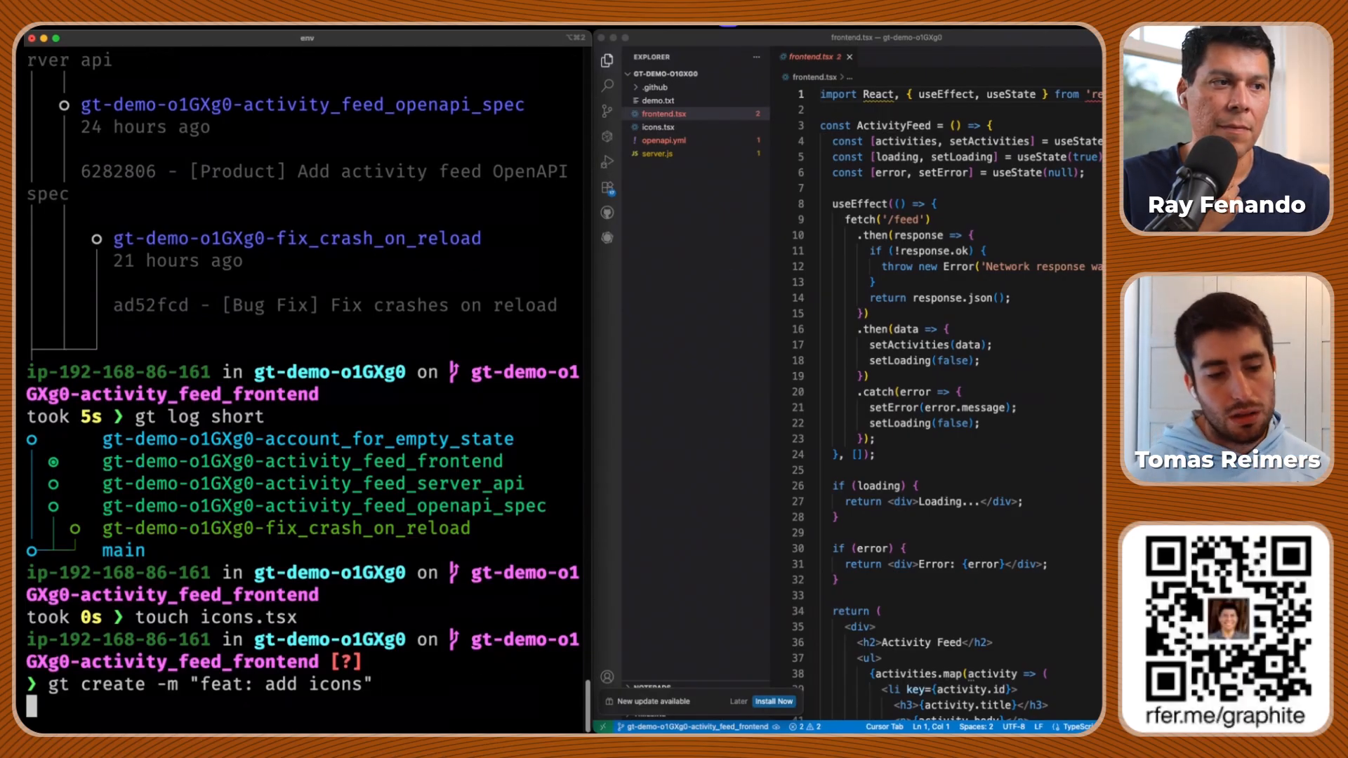
Commit all file changes into the new add-icons branch and check the stack order
key(Return)
text(gt)
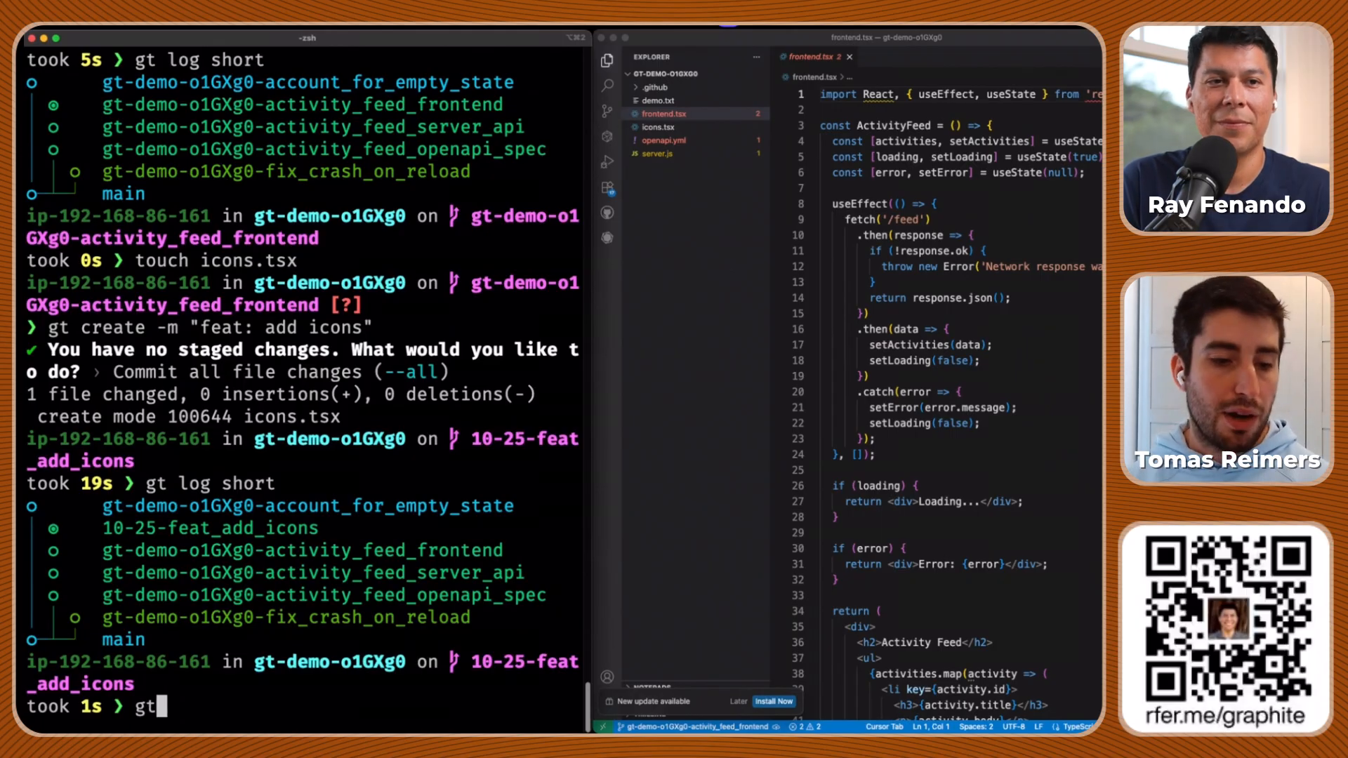
text(siu)
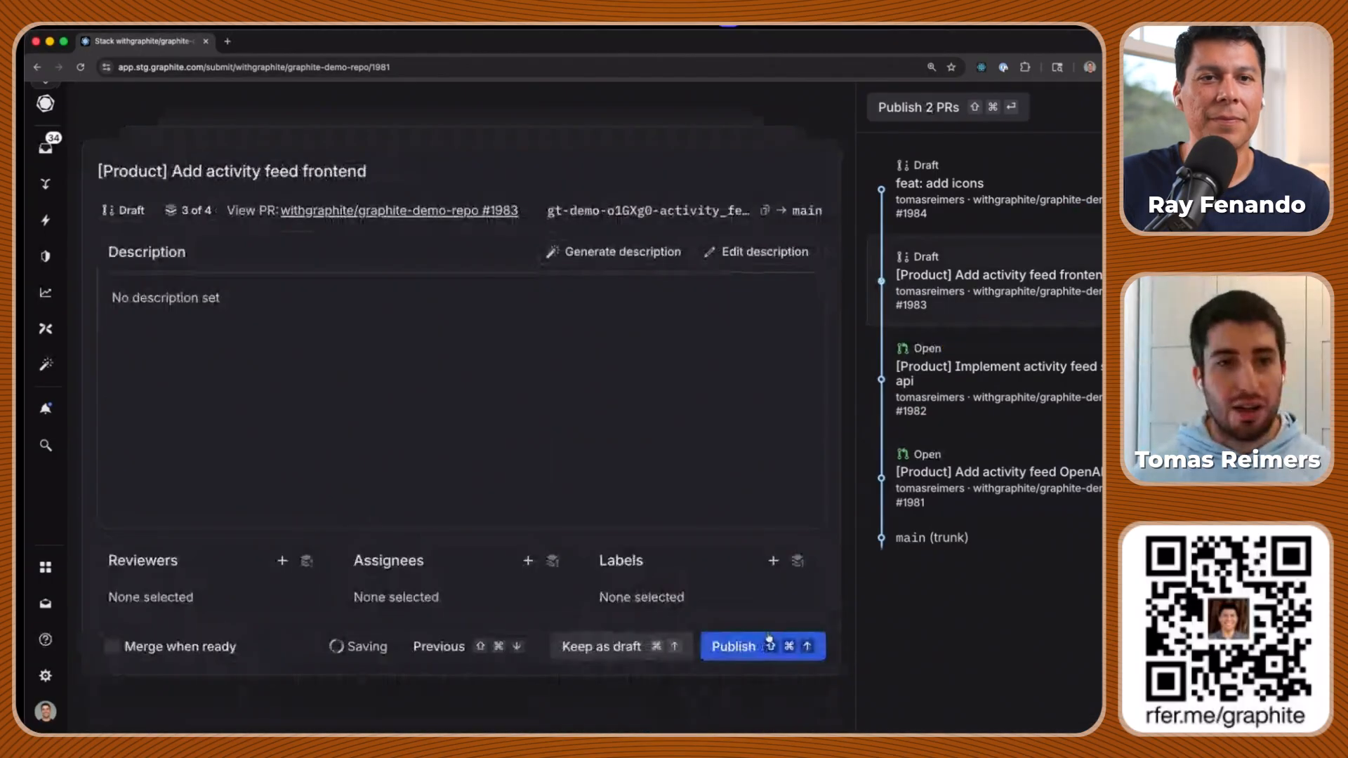
Publish the activity feed frontend and add icons PRs, then view the topmost PR
click(731, 646)
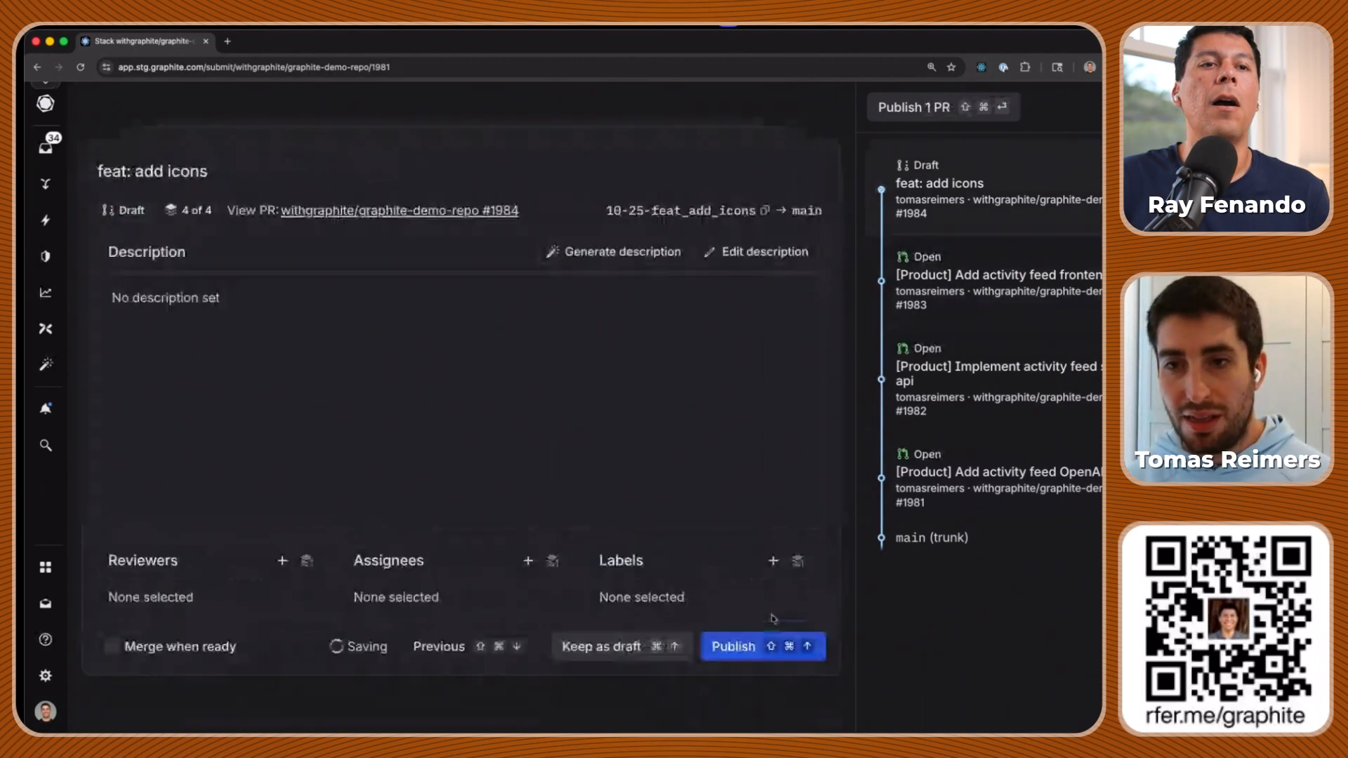
click(759, 646)
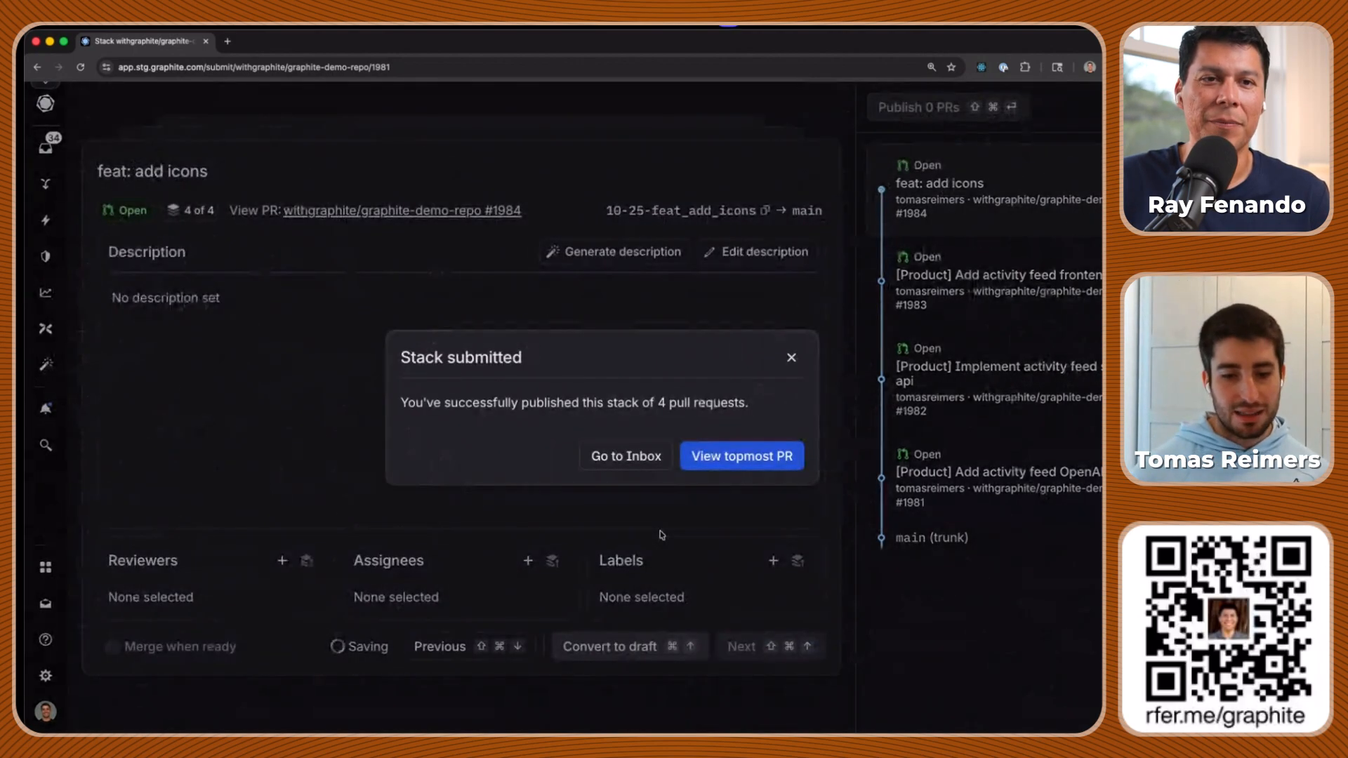
click(741, 456)
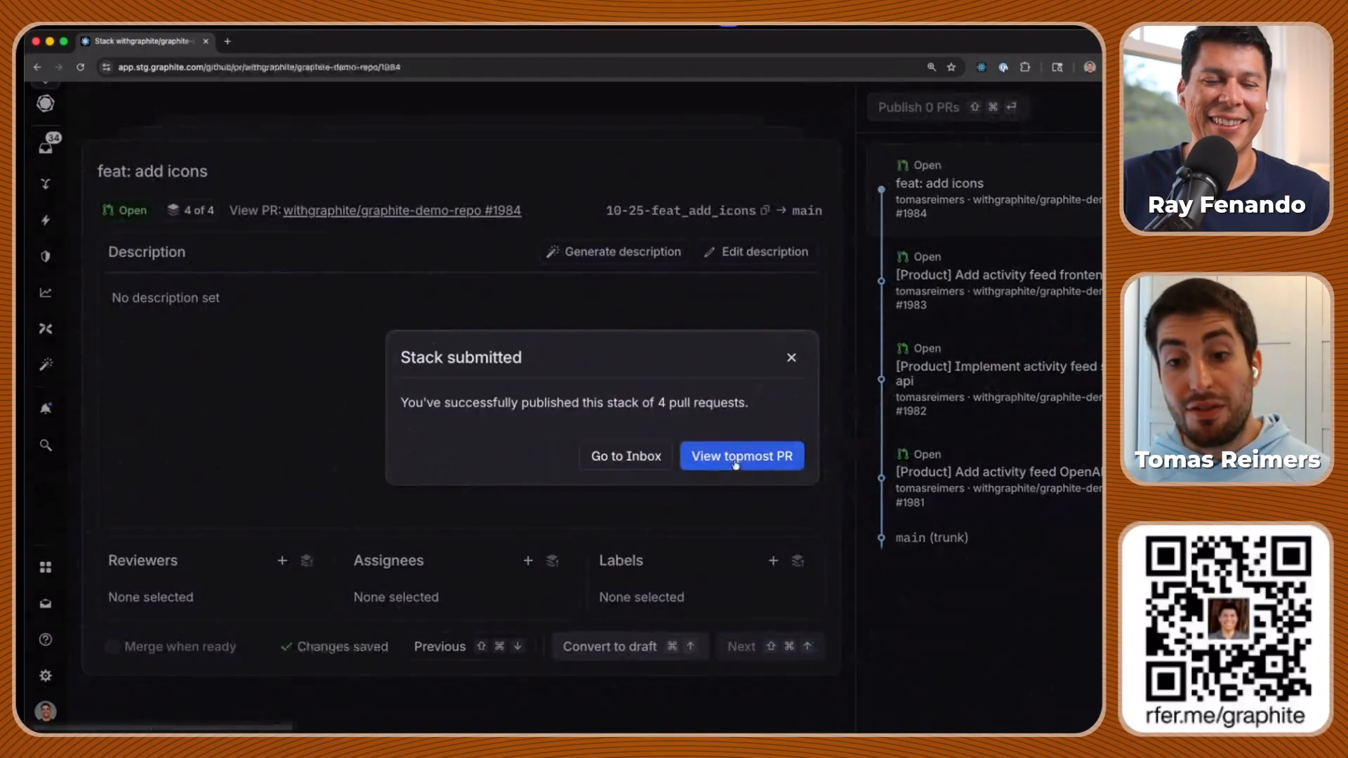
click(741, 456)
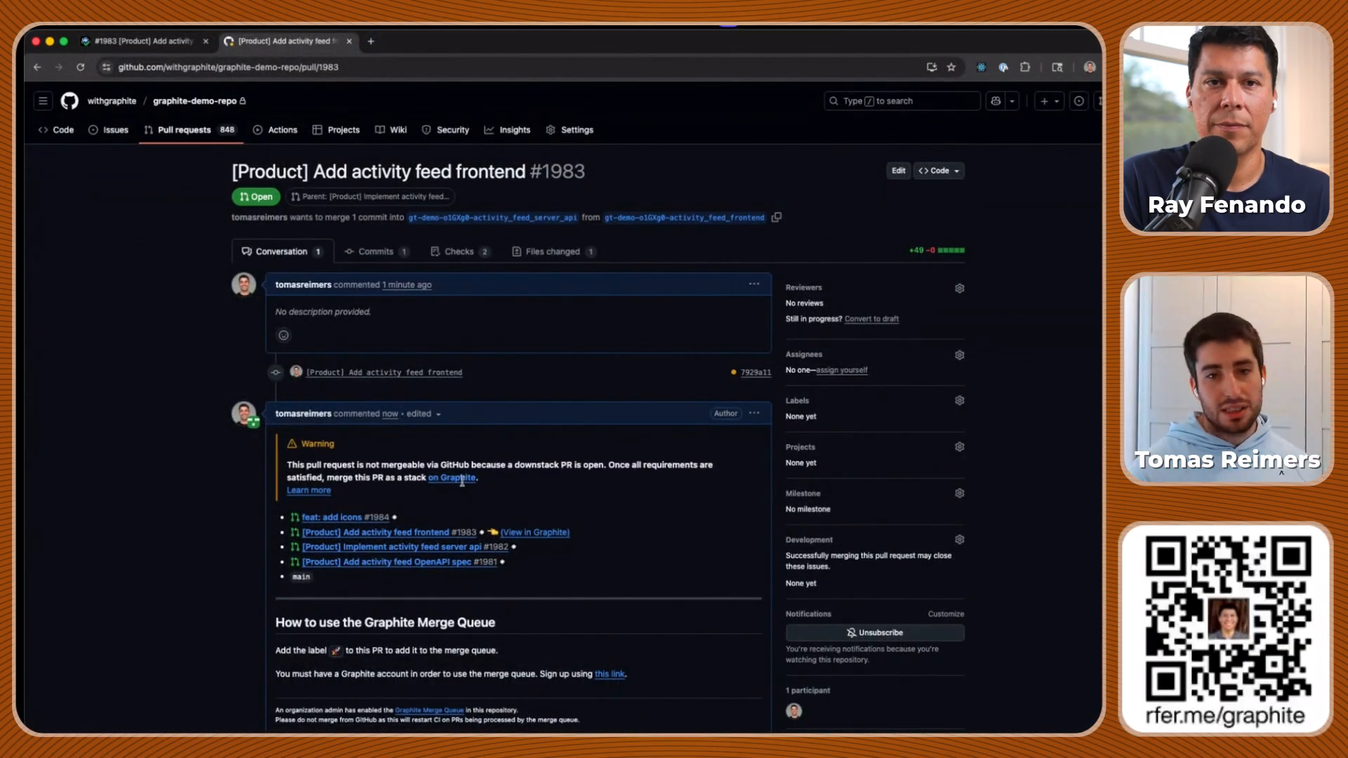
Scroll PR #1983's Conversation tab to the merge-as-stack-via-Graphite warning
scroll(down, 3)
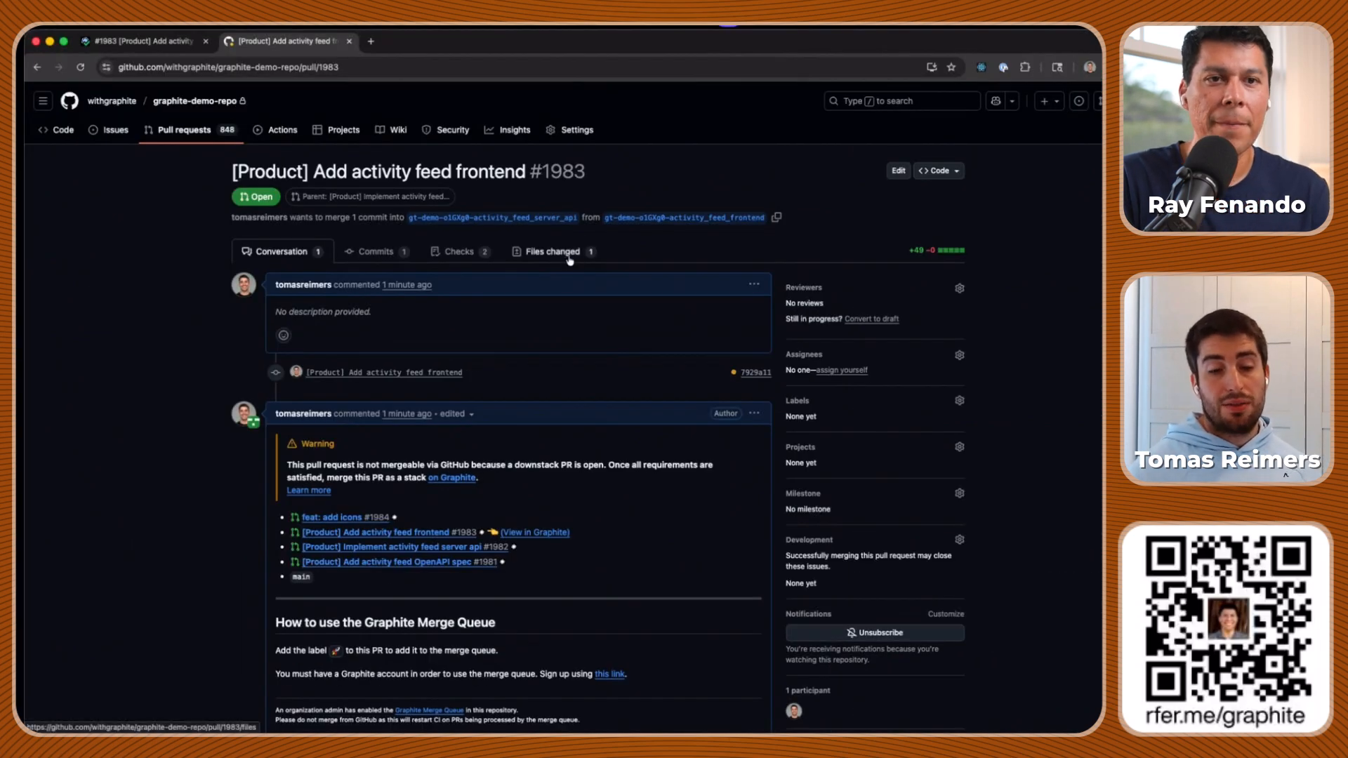
Review the frontend.tsx diff in PR #1983, then return to its Conversation tab
click(548, 251)
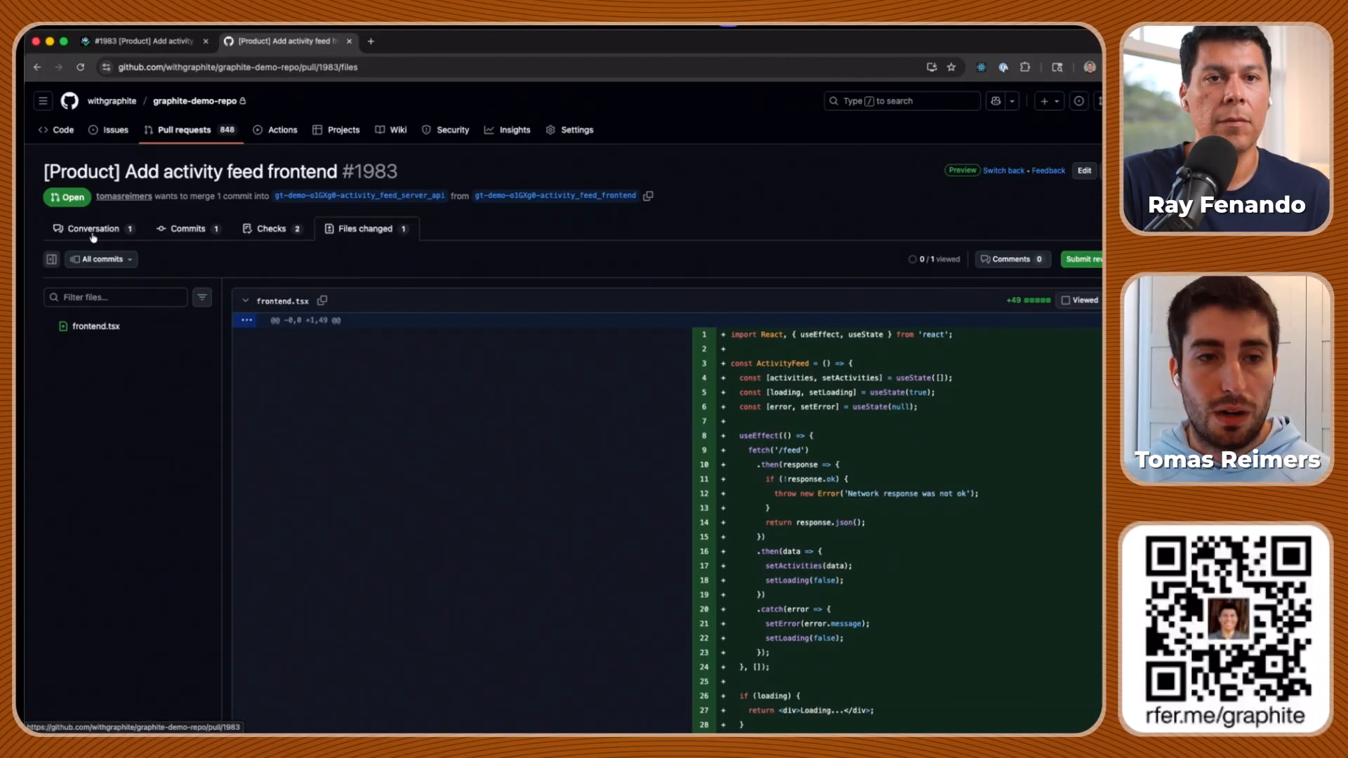
click(92, 228)
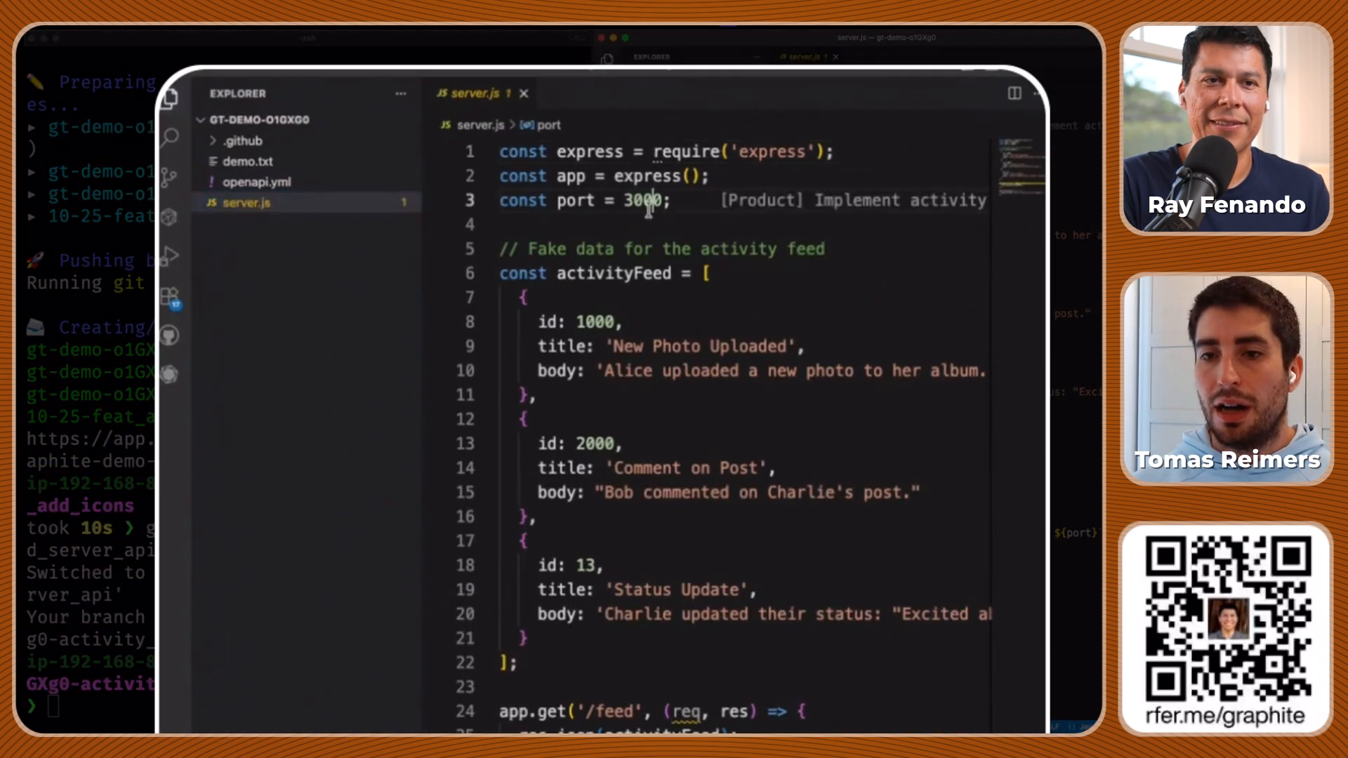
Replace port 3000 with 8000 on line 3 of server.js
text(8000)
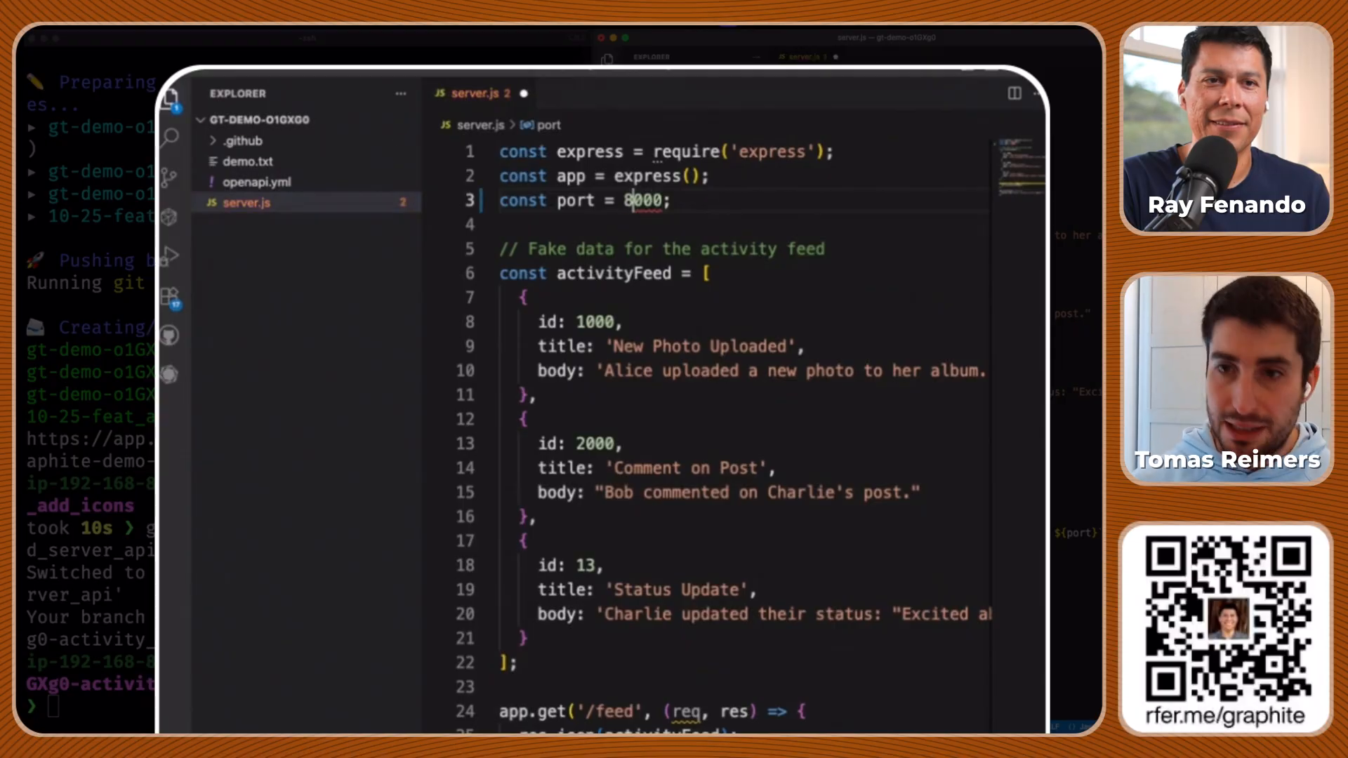
mouse_move(563, 345)
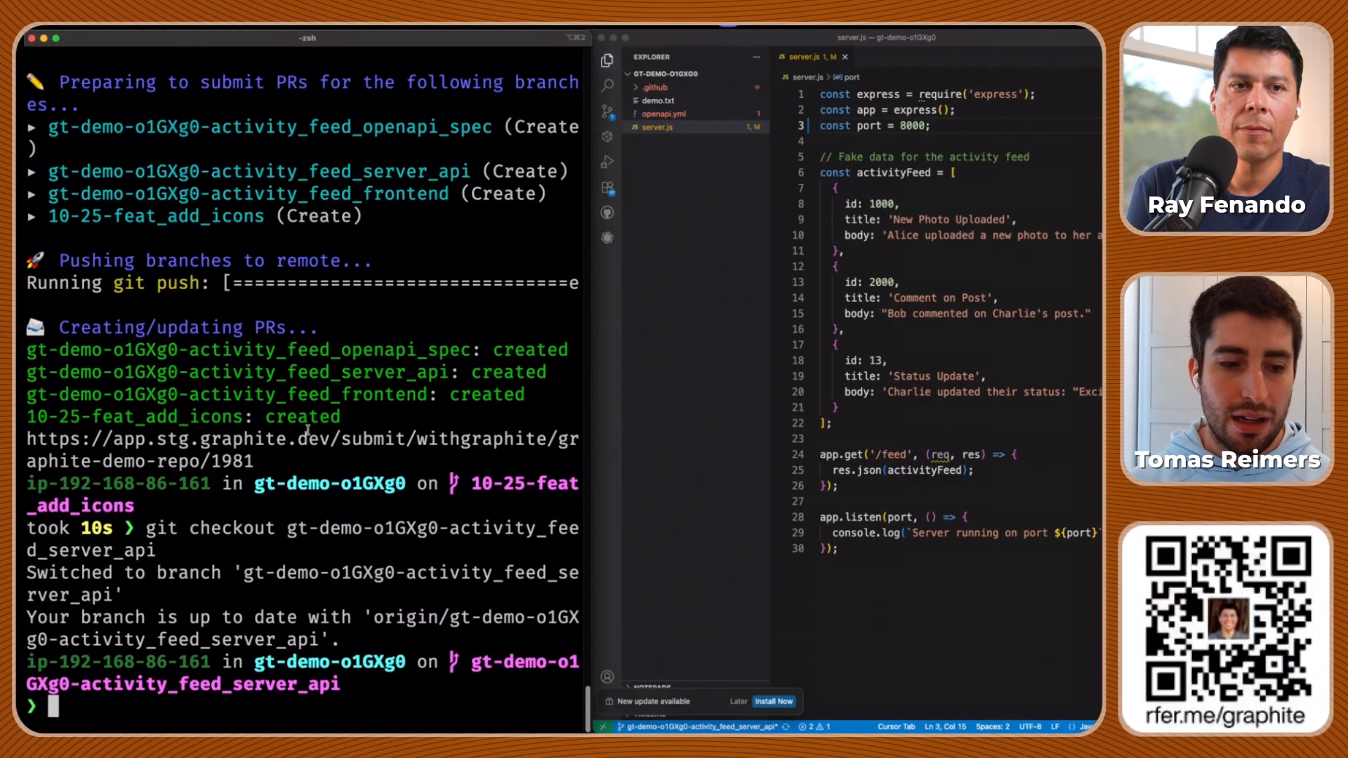
Run gt modify to fold all file changes into the server API commit
text(gt)
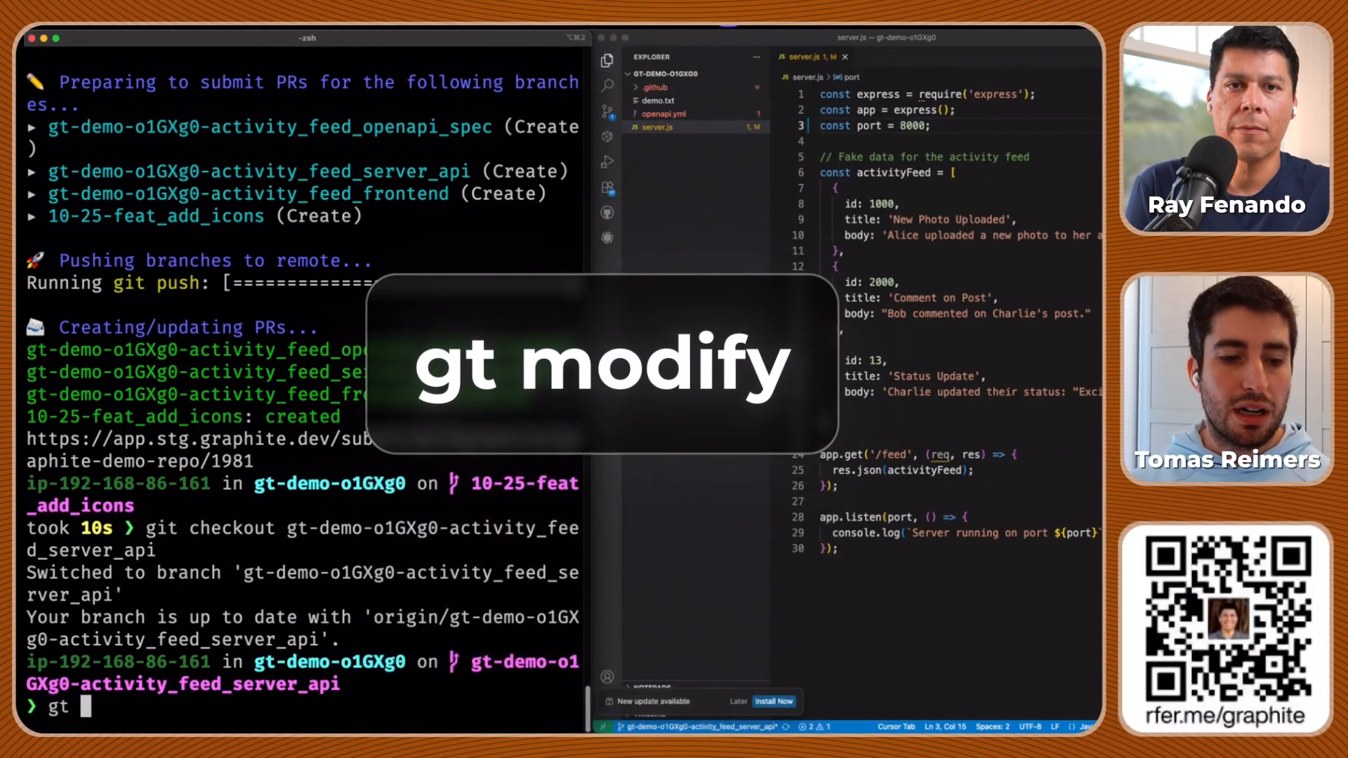
text(modify)
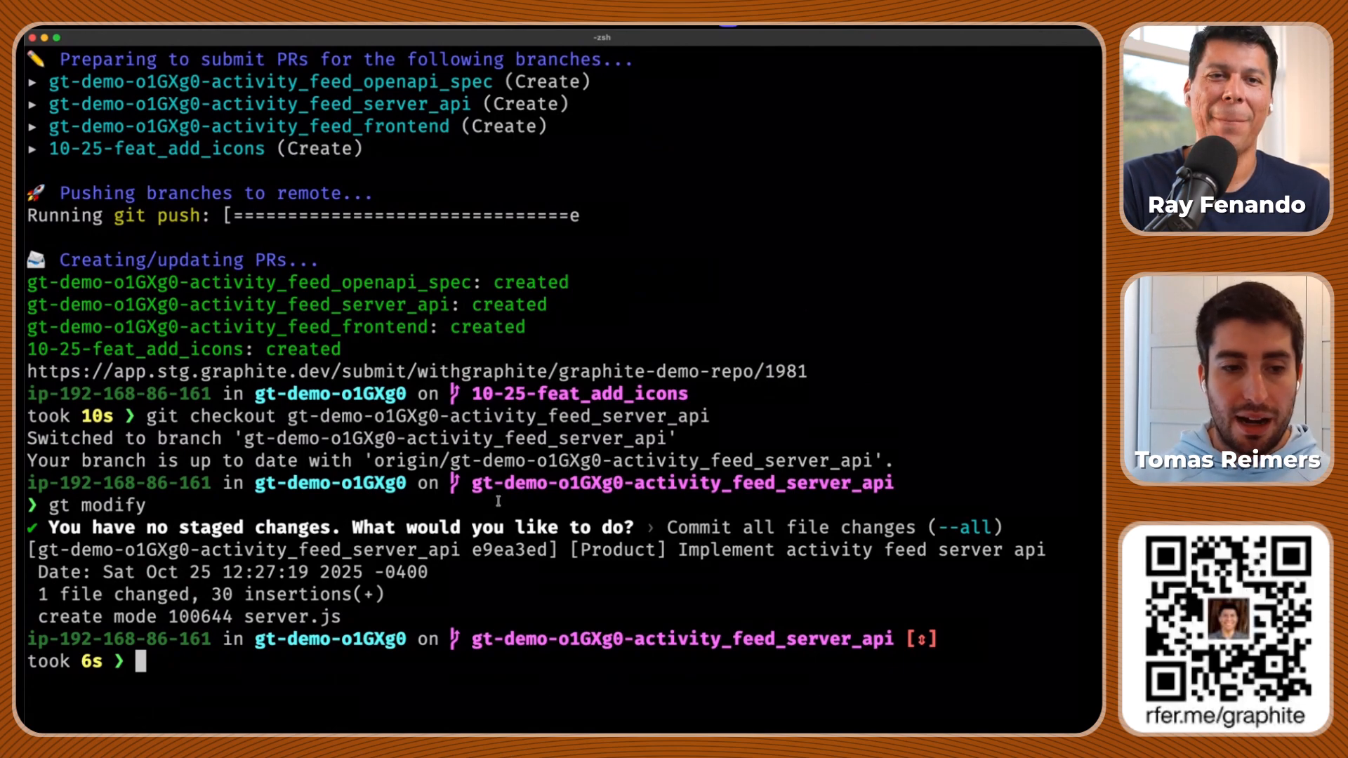
Run gt submit to push the restacked branches and update PR #1982
text(gt submit)
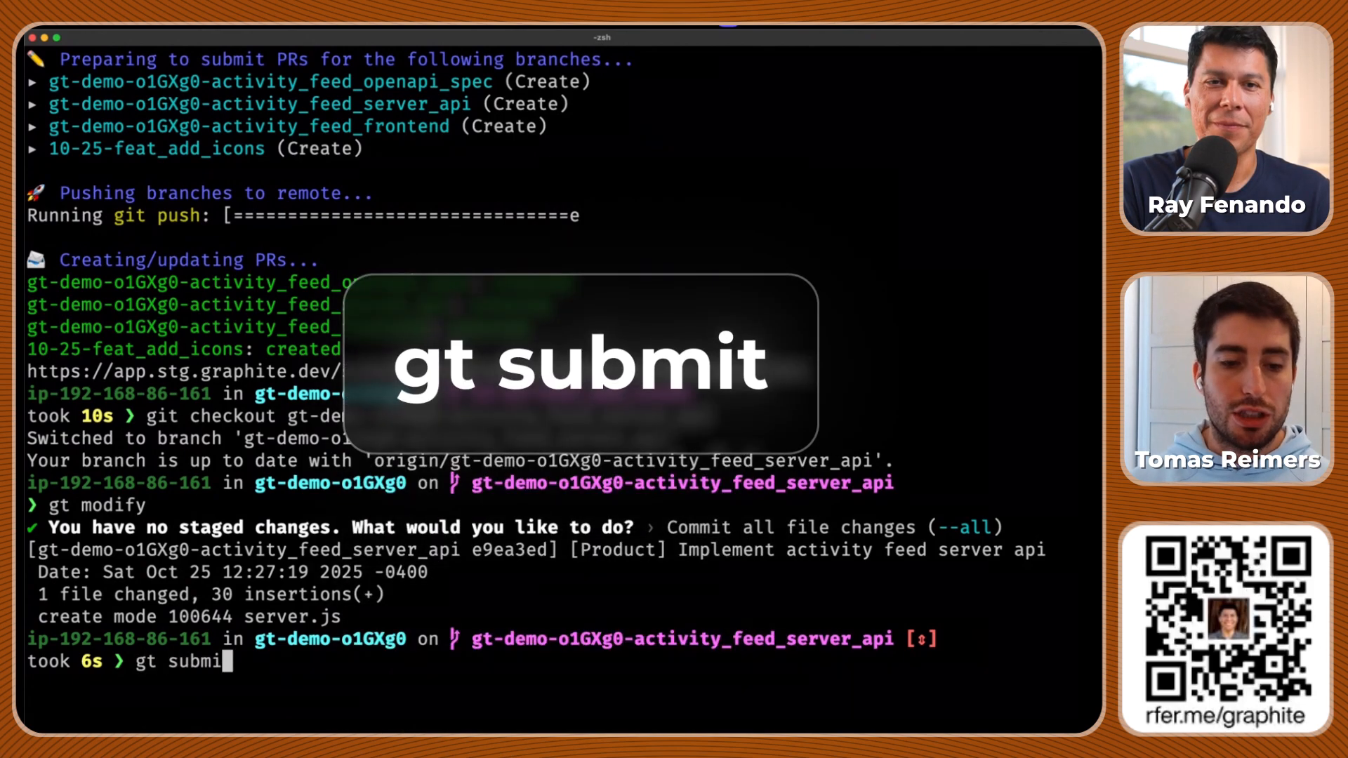
text(t)
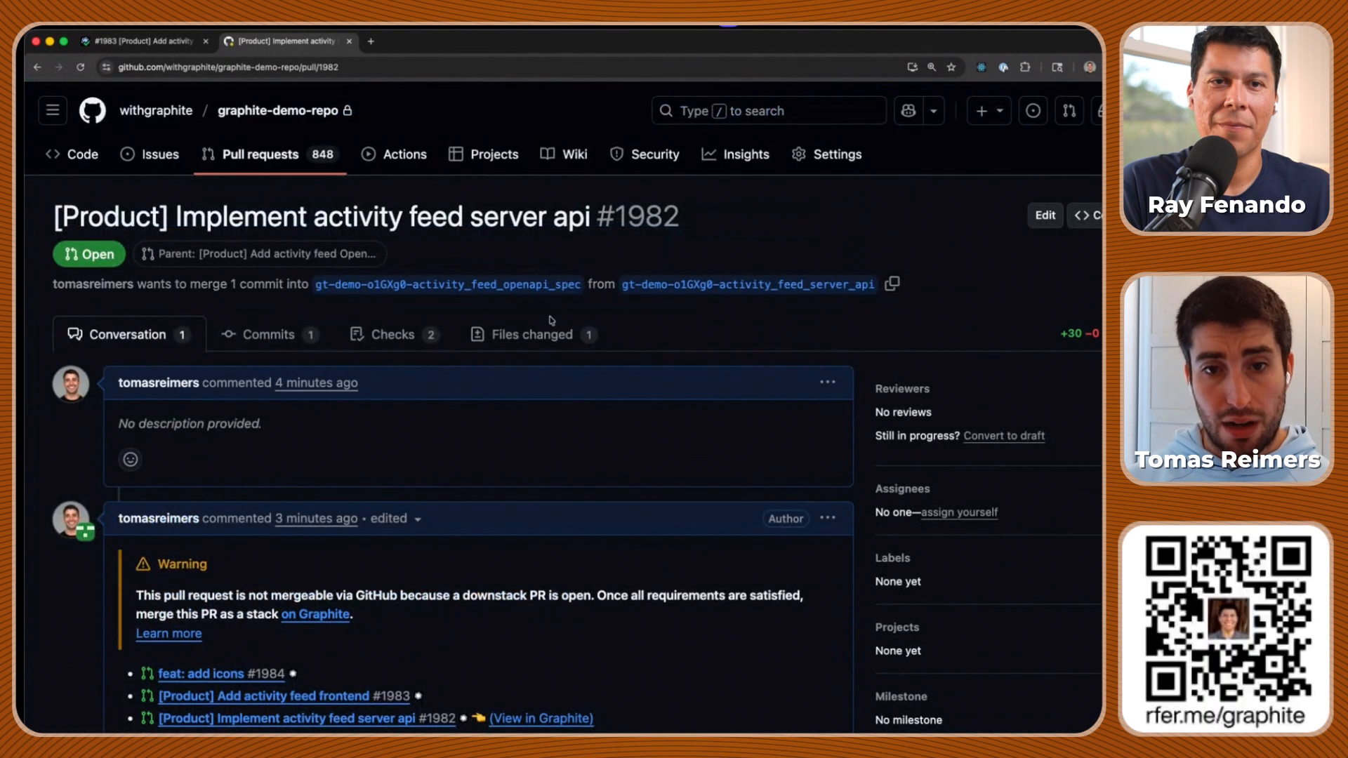
Review PR #1982's Files changed to confirm server.js uses port 8000
click(531, 334)
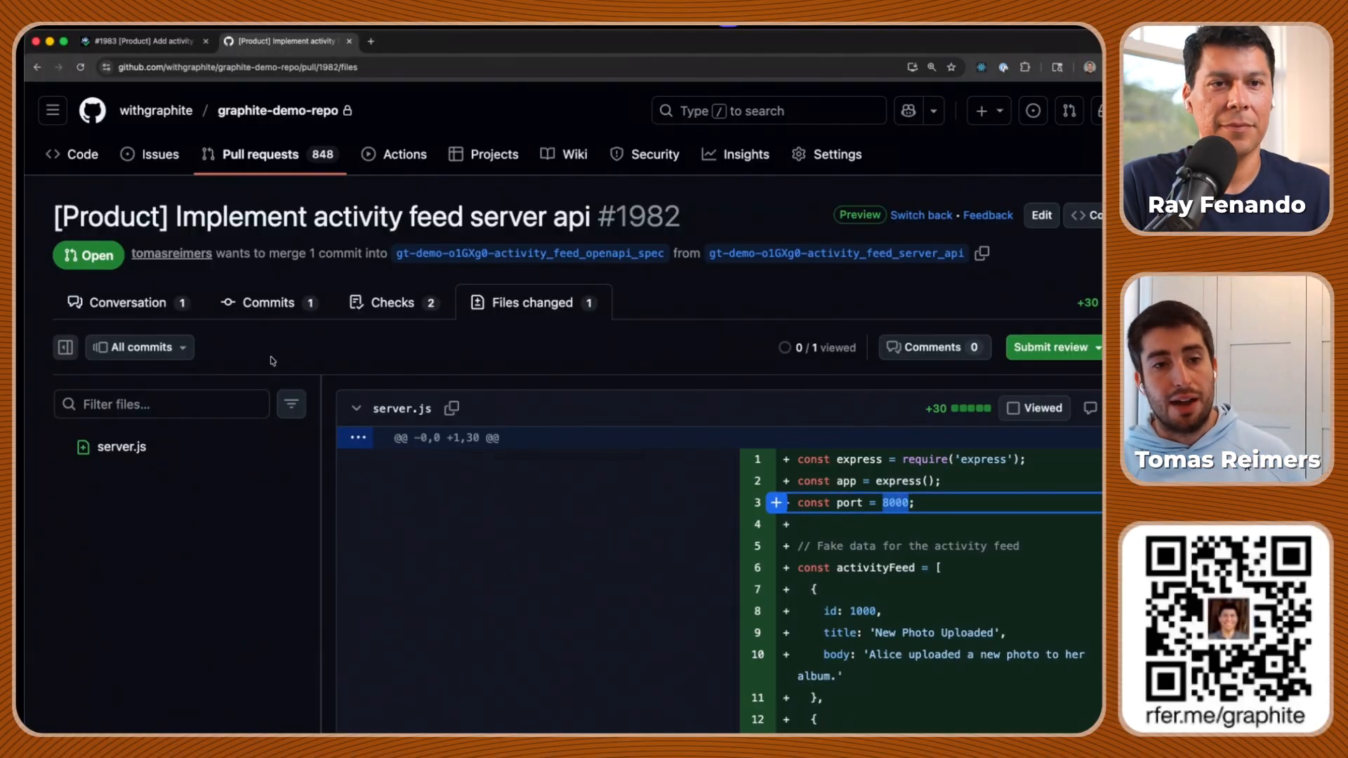
mouse_move(301, 539)
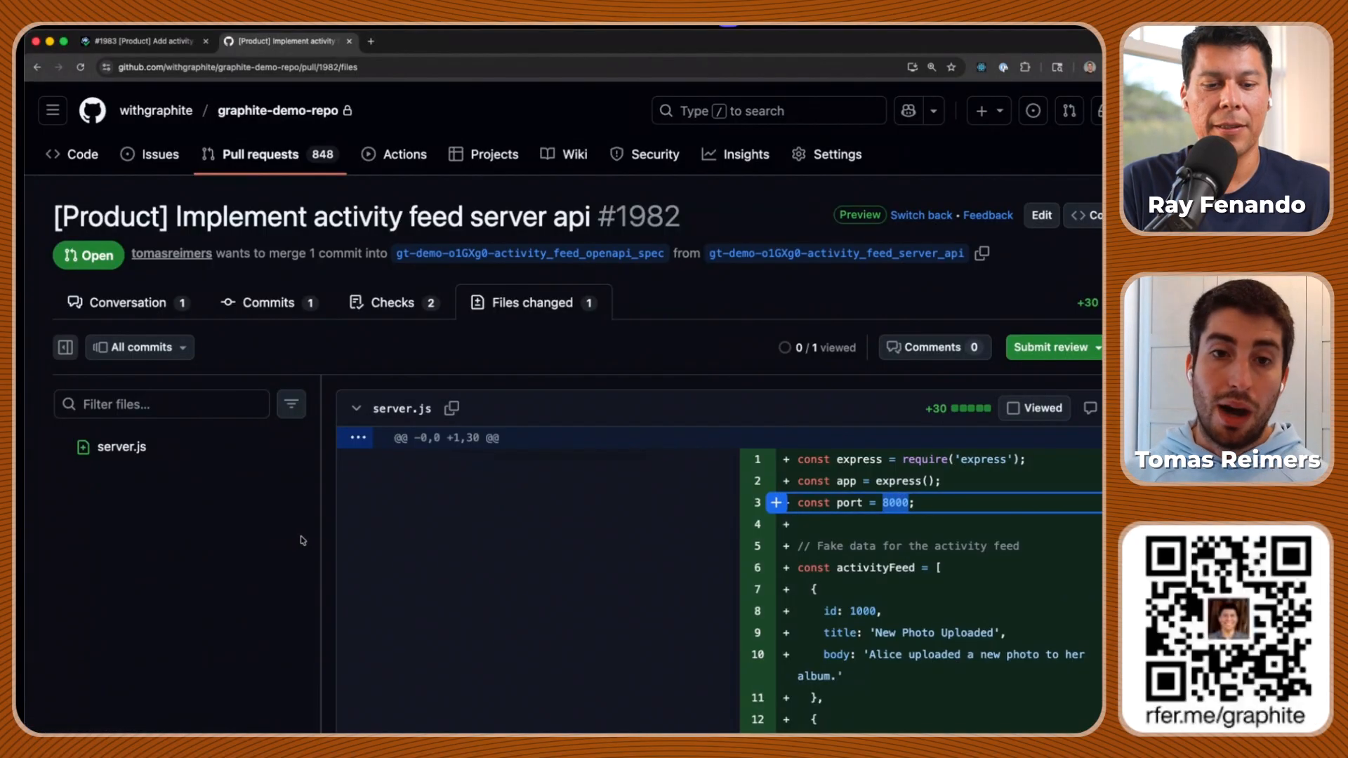
mouse_move(348, 556)
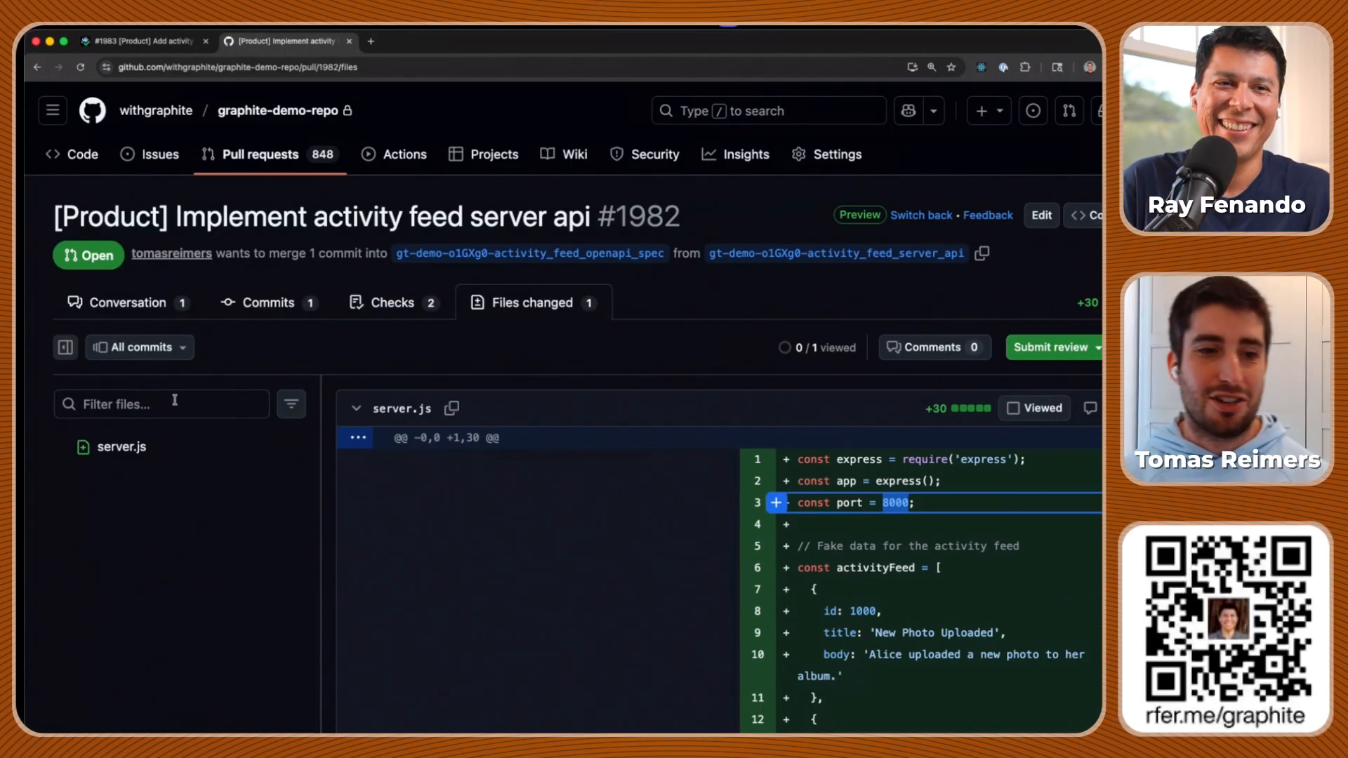
scroll(down, 3)
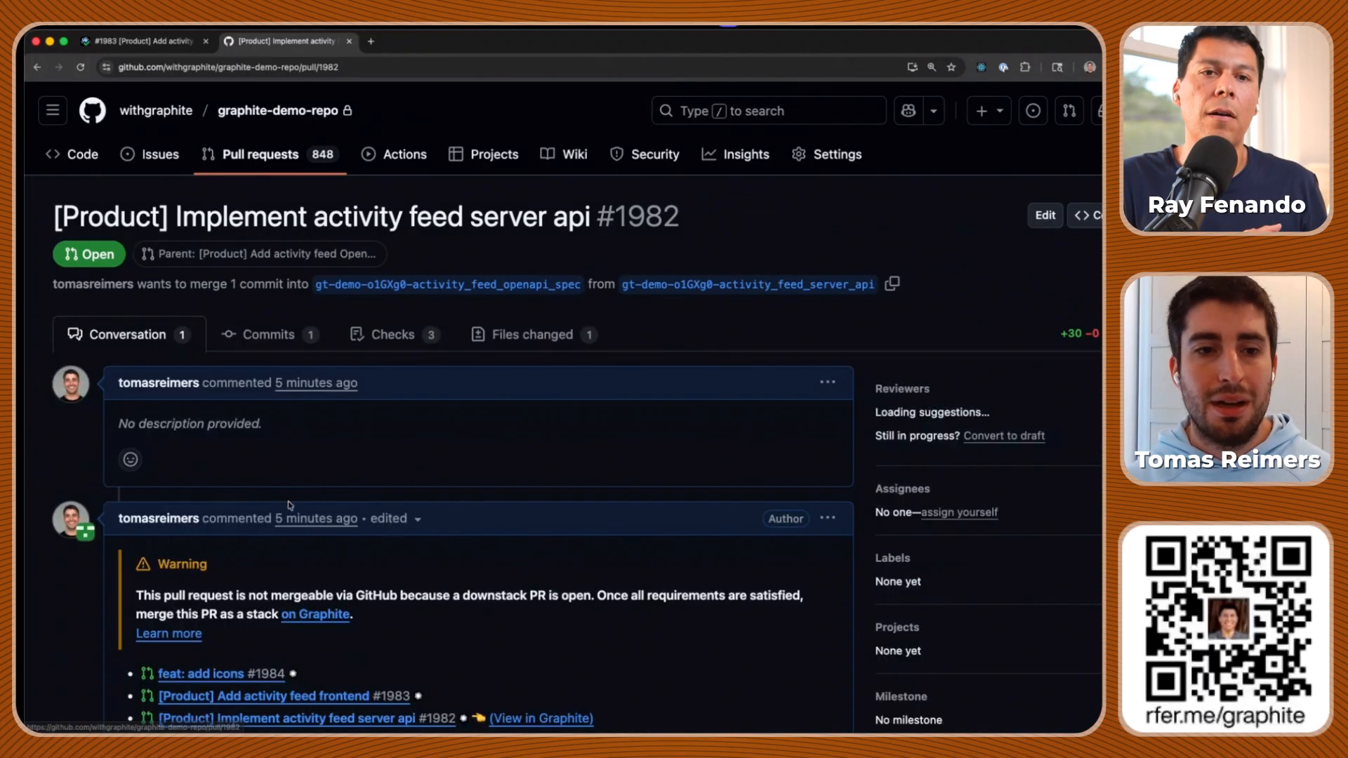
scroll(down, 3)
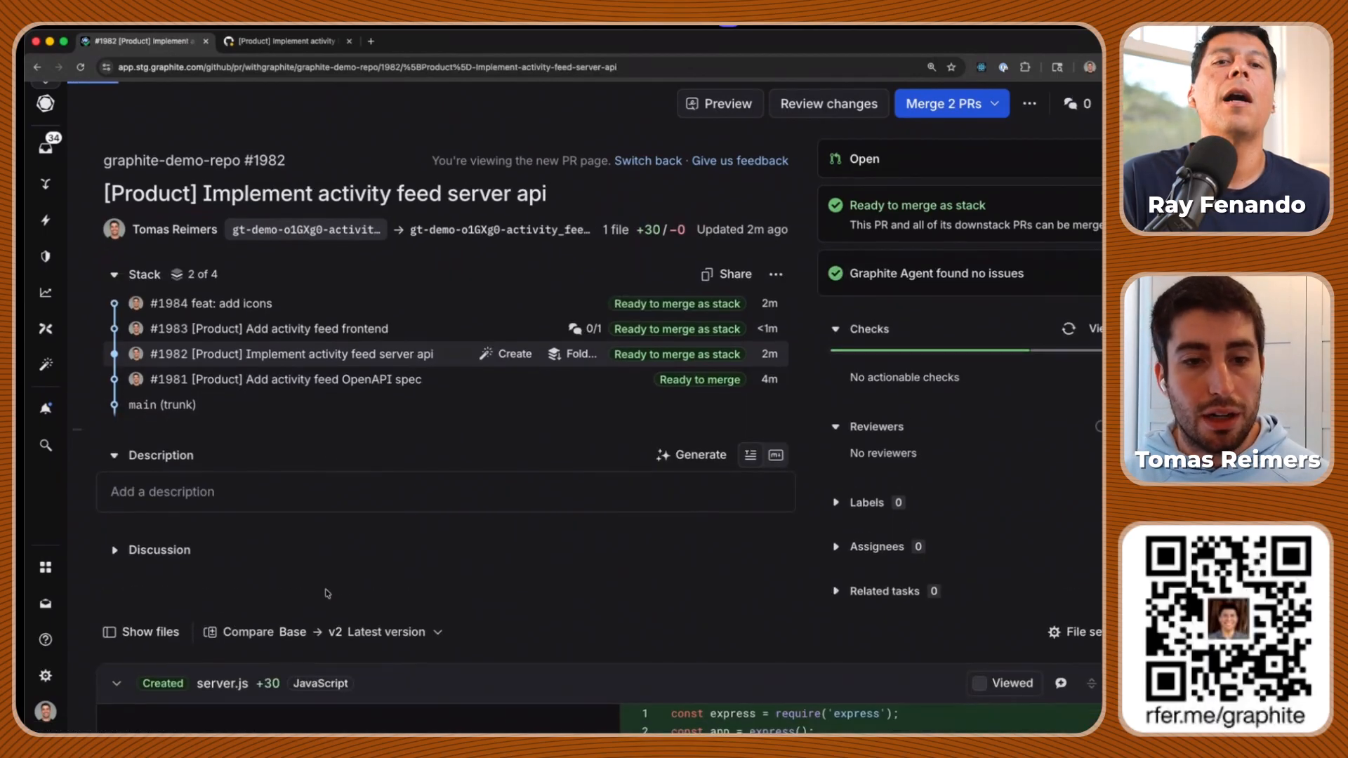
Select v1 as the left-hand version to compare against v2 on PR #1982
scroll(down, 3)
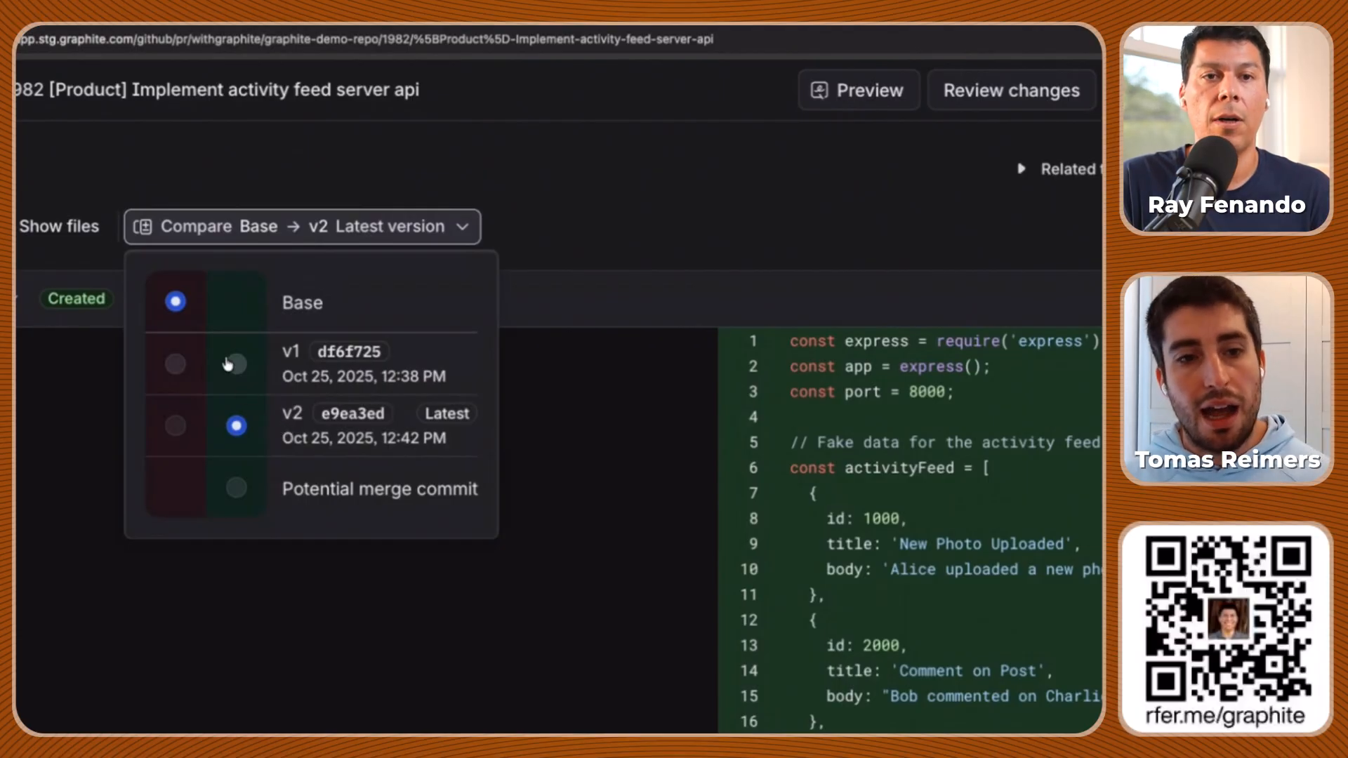
click(176, 309)
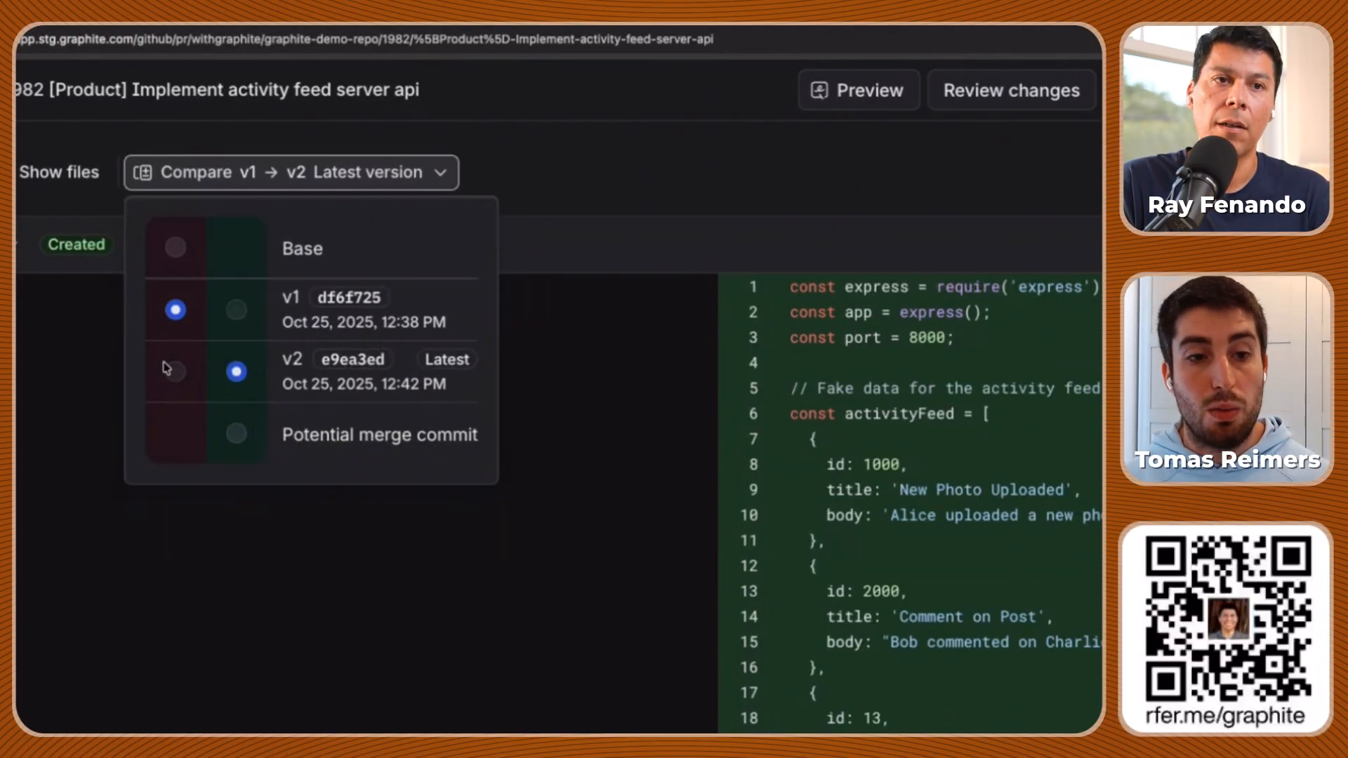